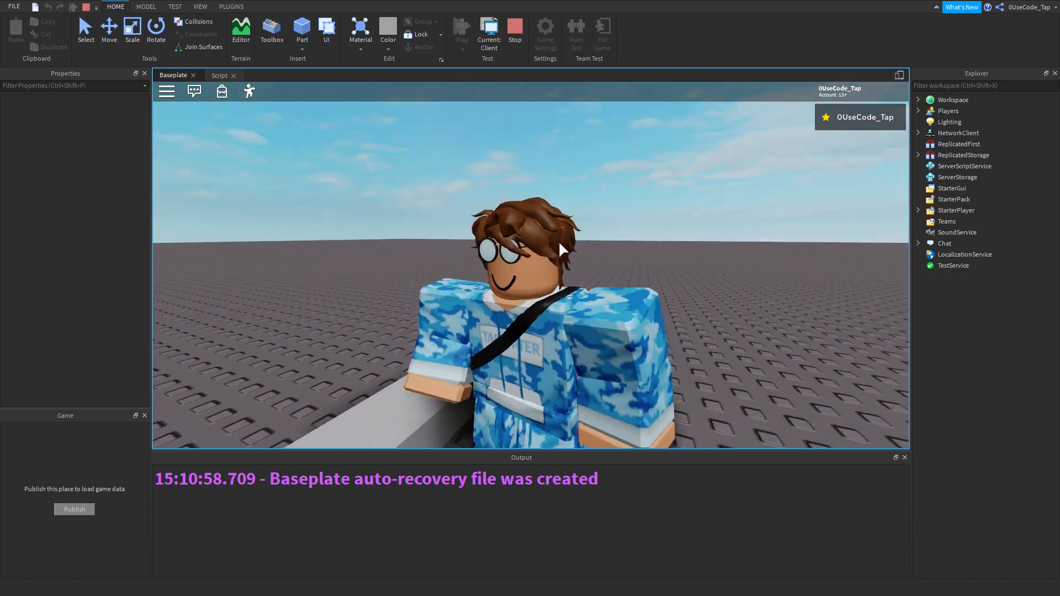
Step: End the playtest and delete Part and its script, leaving only the baseplate
left_click(515, 27)
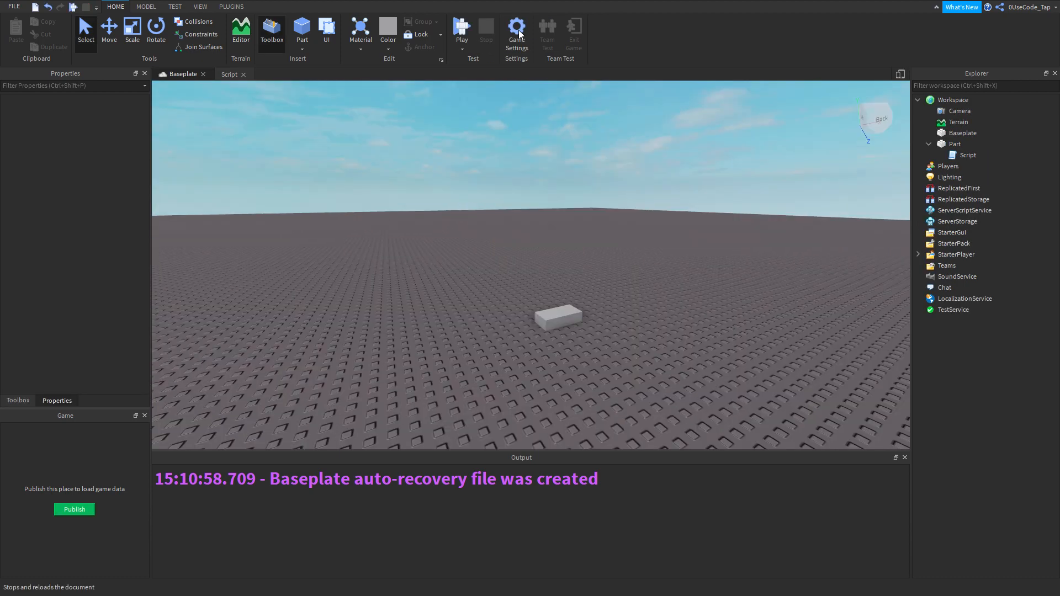
left_click(967, 155)
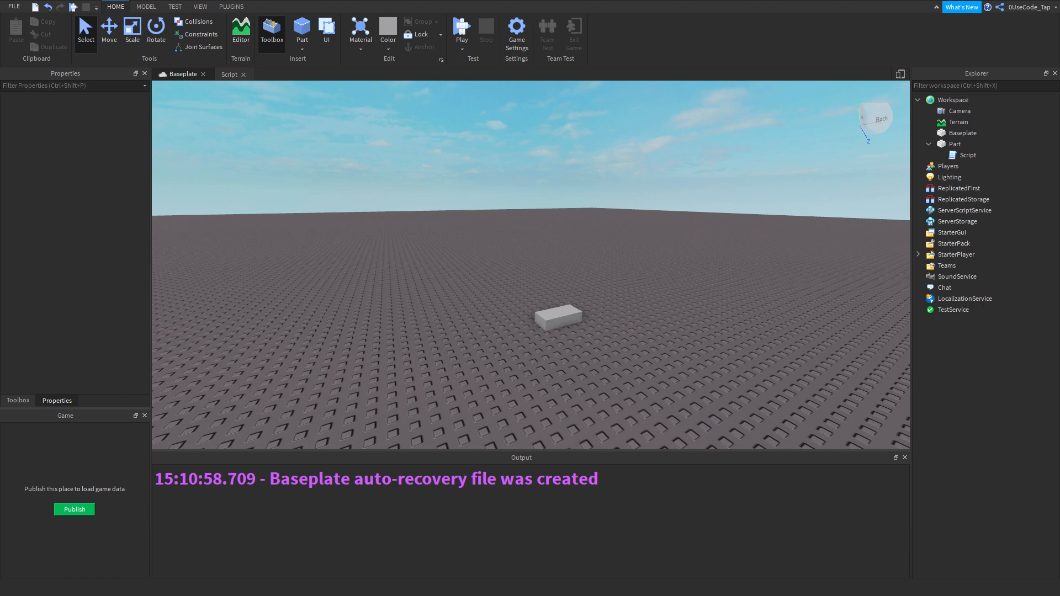
mouse_move(834, 114)
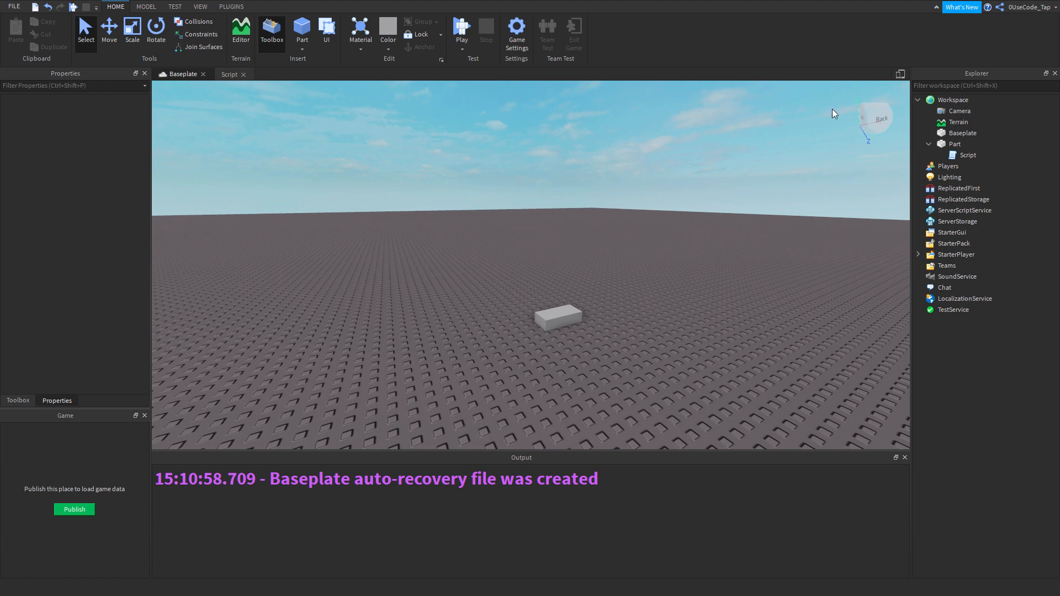
left_click(967, 154)
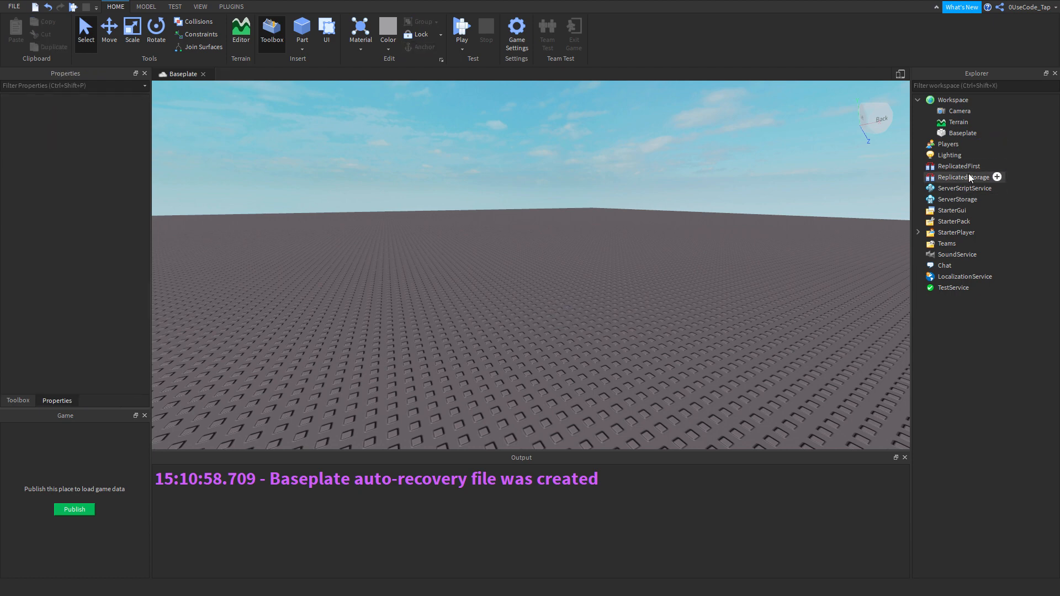
Step: Insert a Workspace Script with print(tick()) and play to output the timestamp
left_click(952, 99)
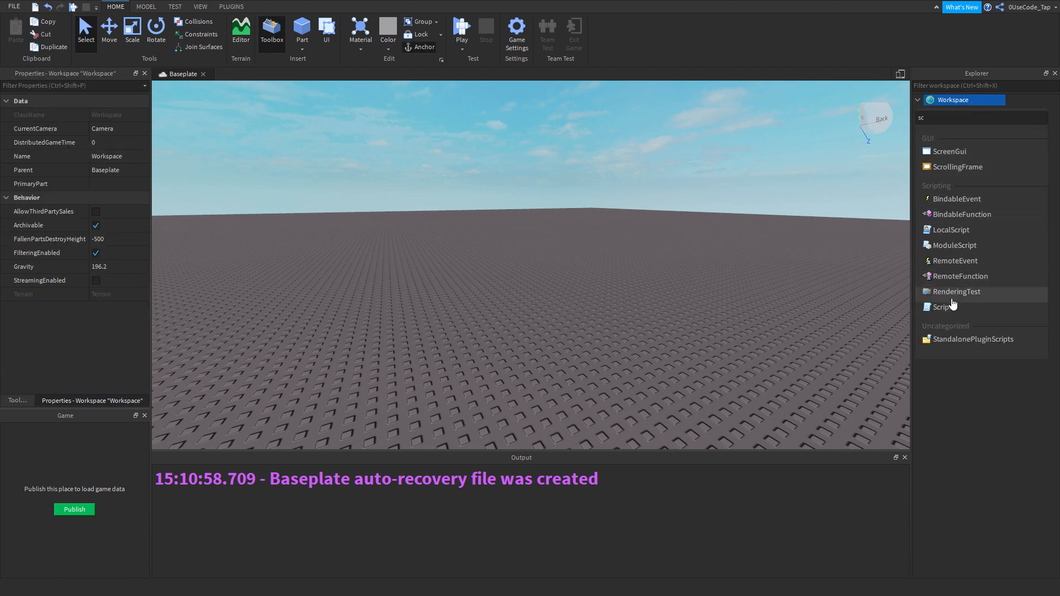
double_click(943, 306)
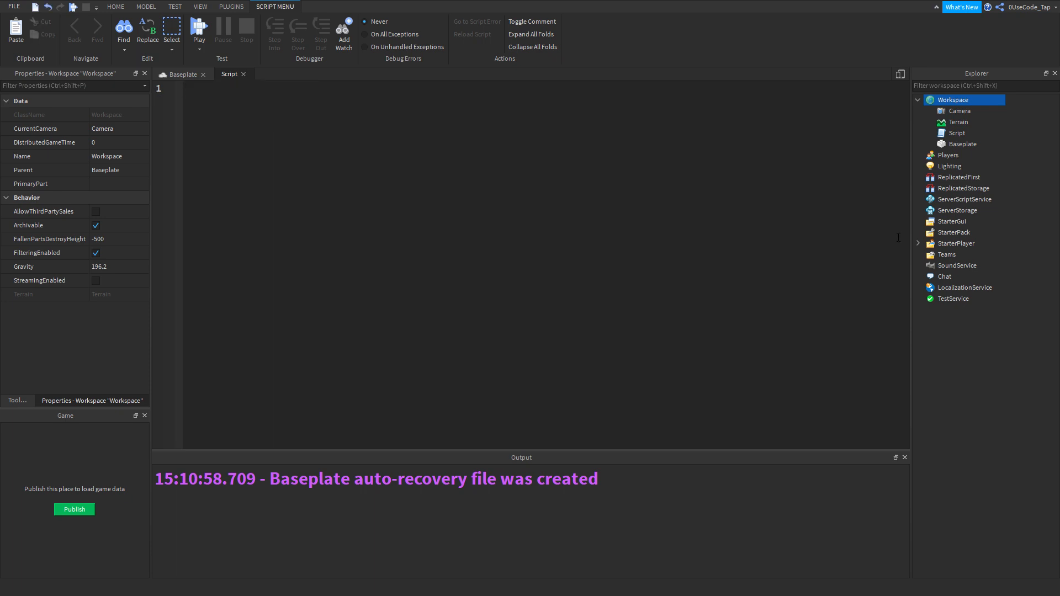
type("tick(")
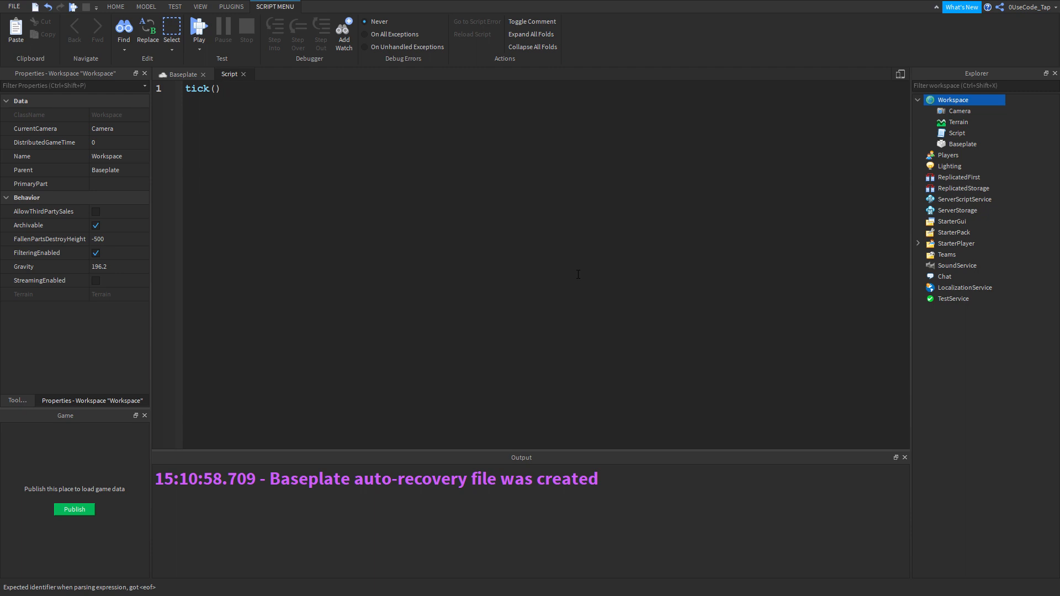
type("pr")
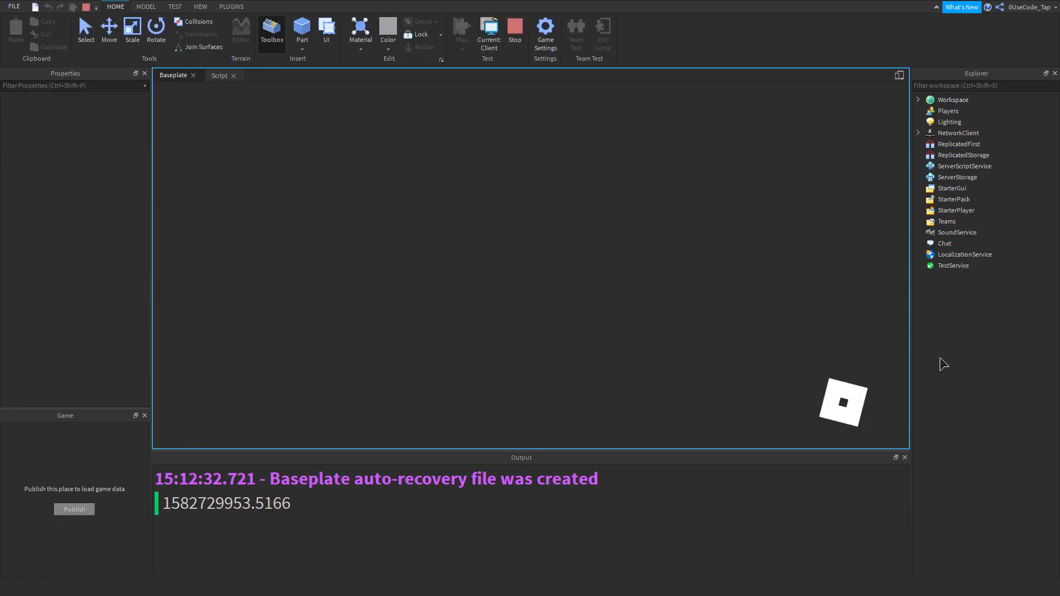
left_click(462, 27)
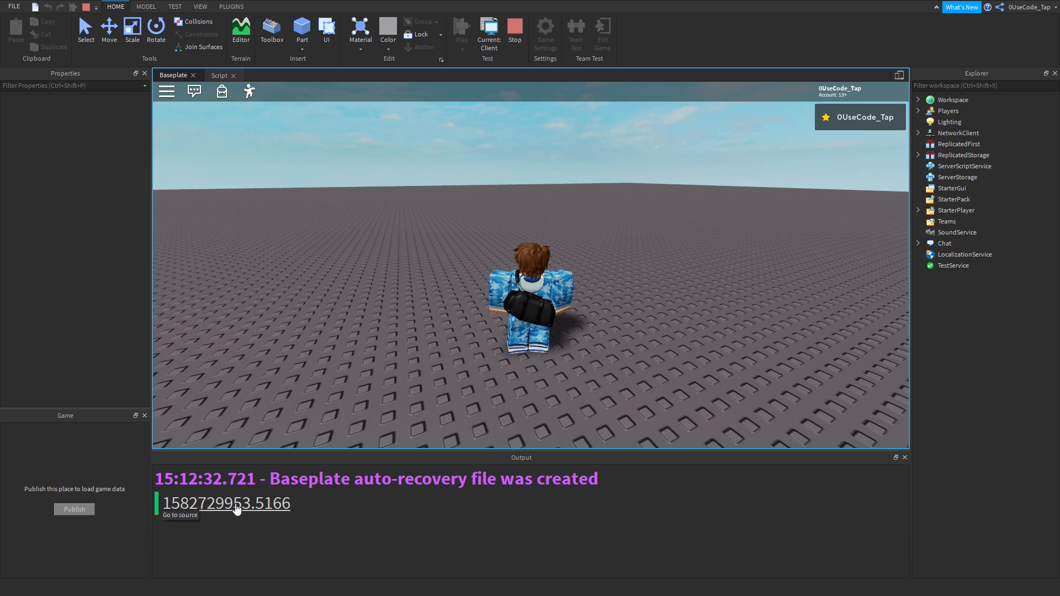
mouse_move(179, 518)
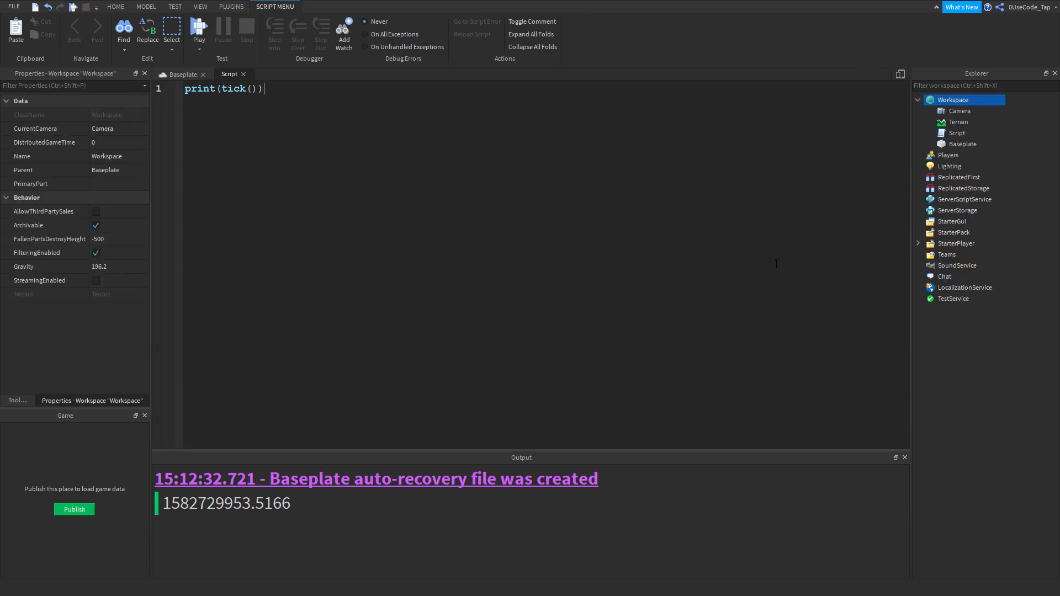
Step: Add a temporary '1 January 1970' note below print(tick()), then remove it
key("Return")
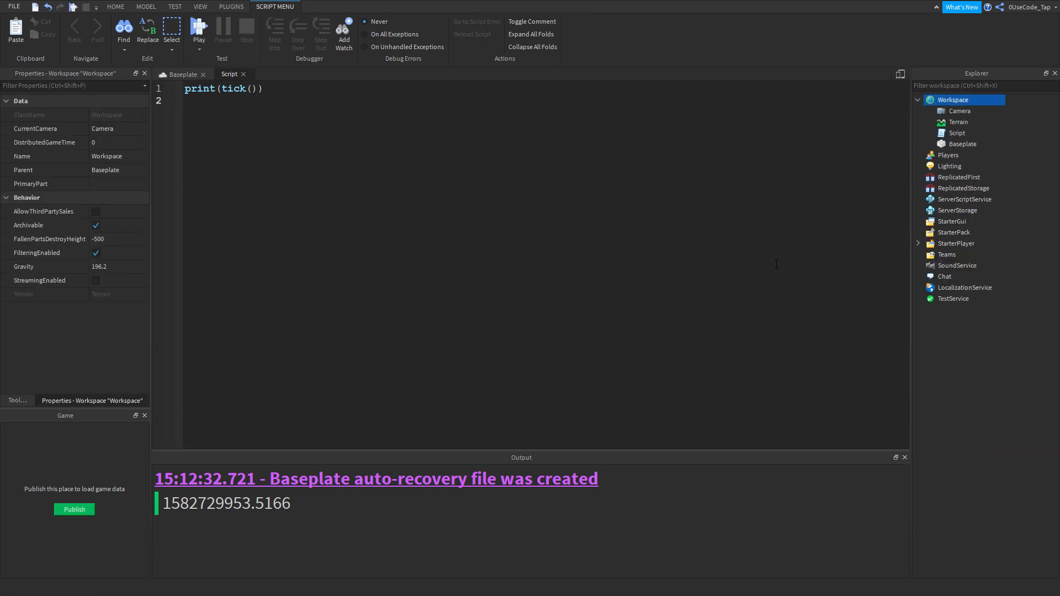
key("Return")
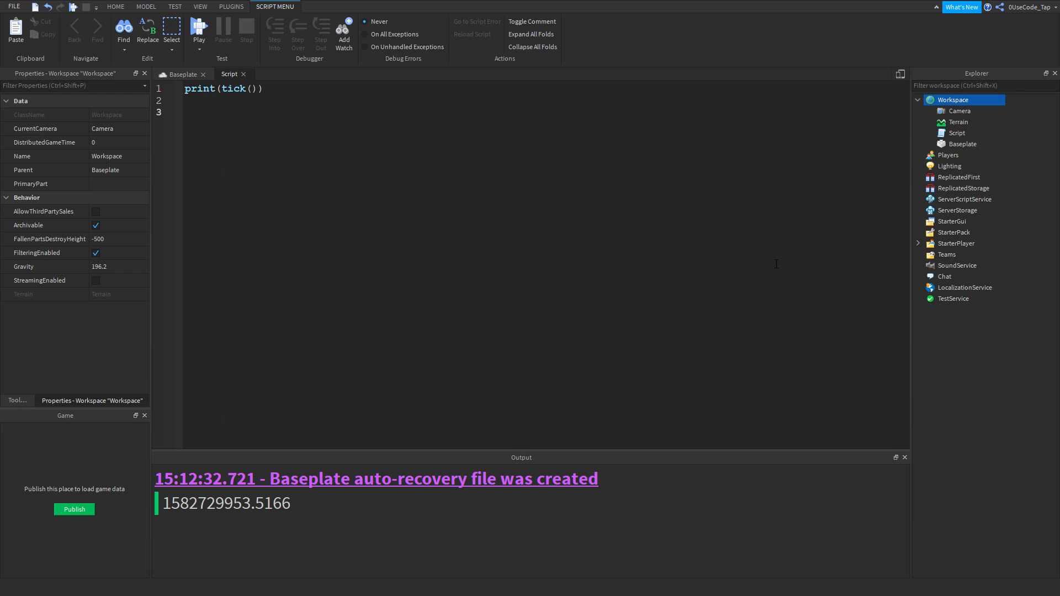
type("1 January 1970")
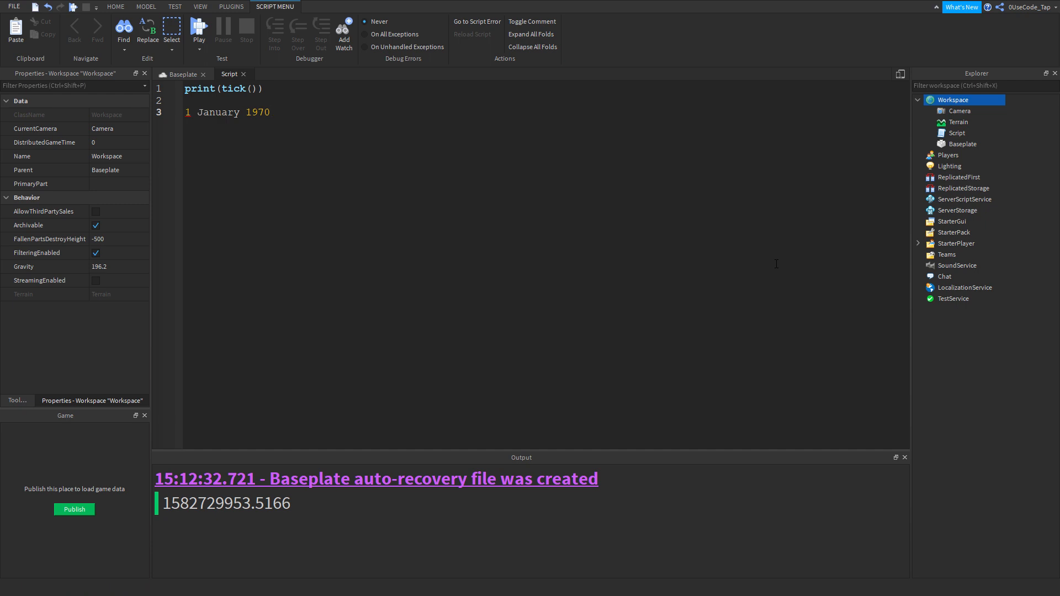
left_click(270, 112)
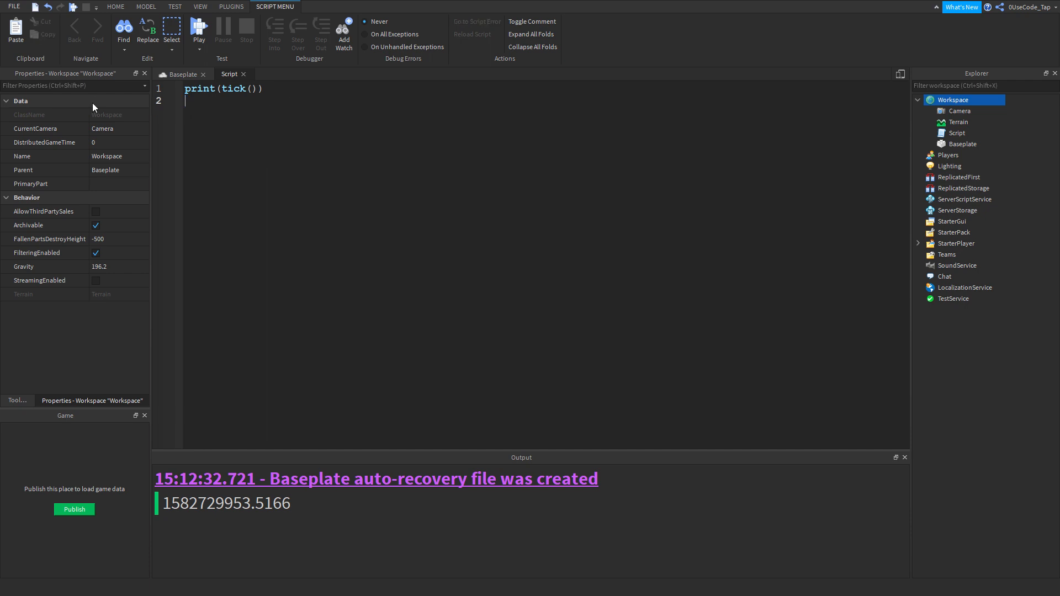
Step: Rewrite the script as the single line local gameStarted = tick()
type("l")
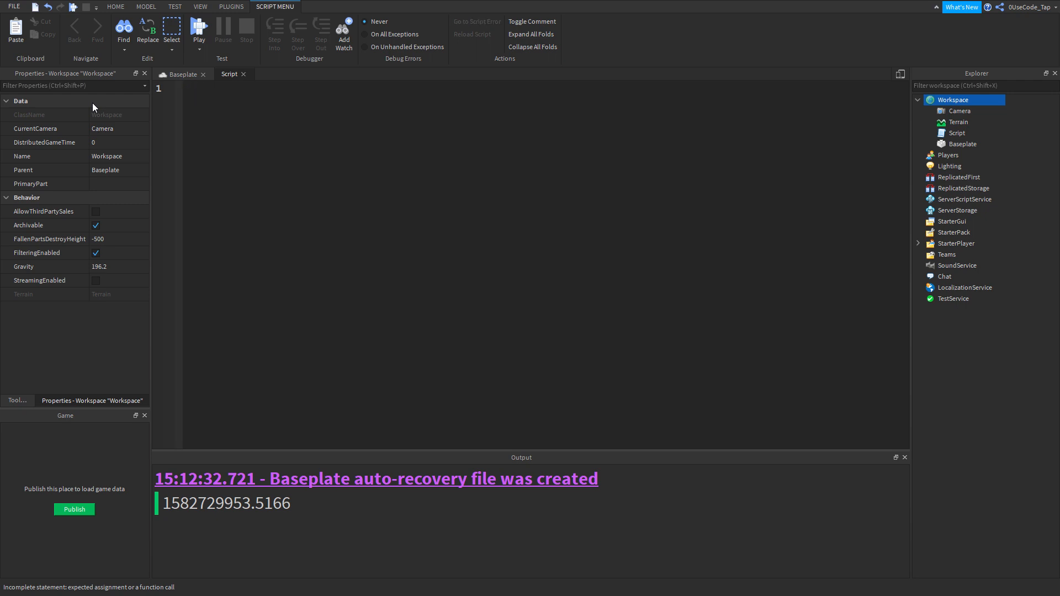
type("local gameStarted")
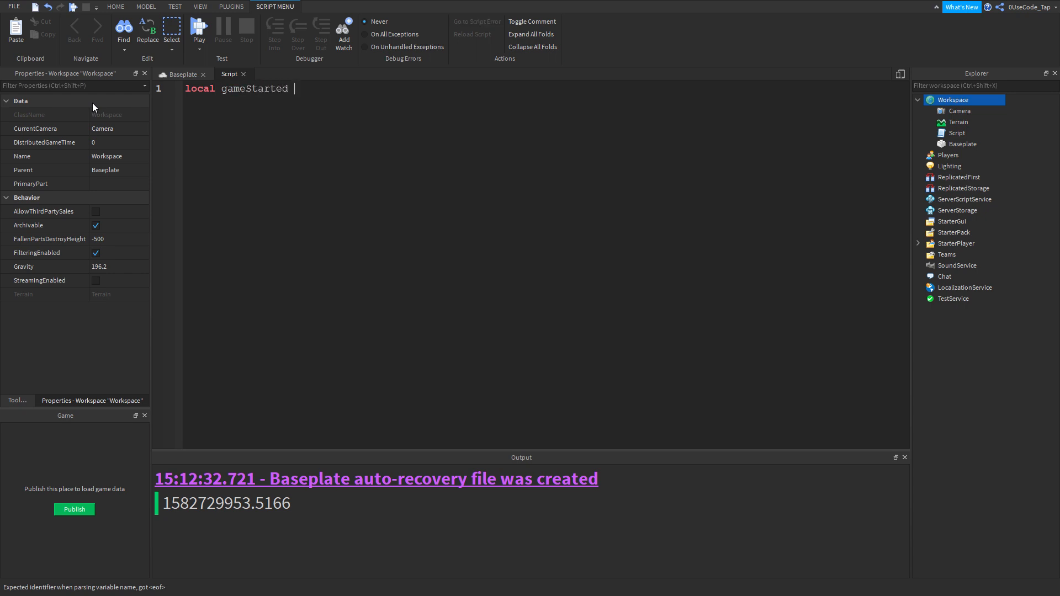
type("= tick()")
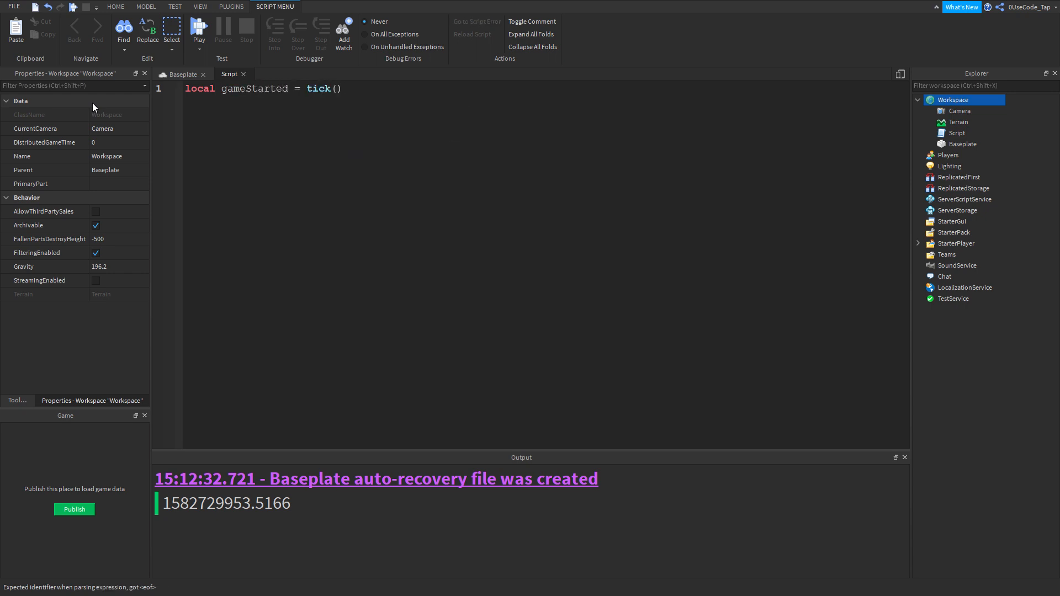
double_click(318, 89)
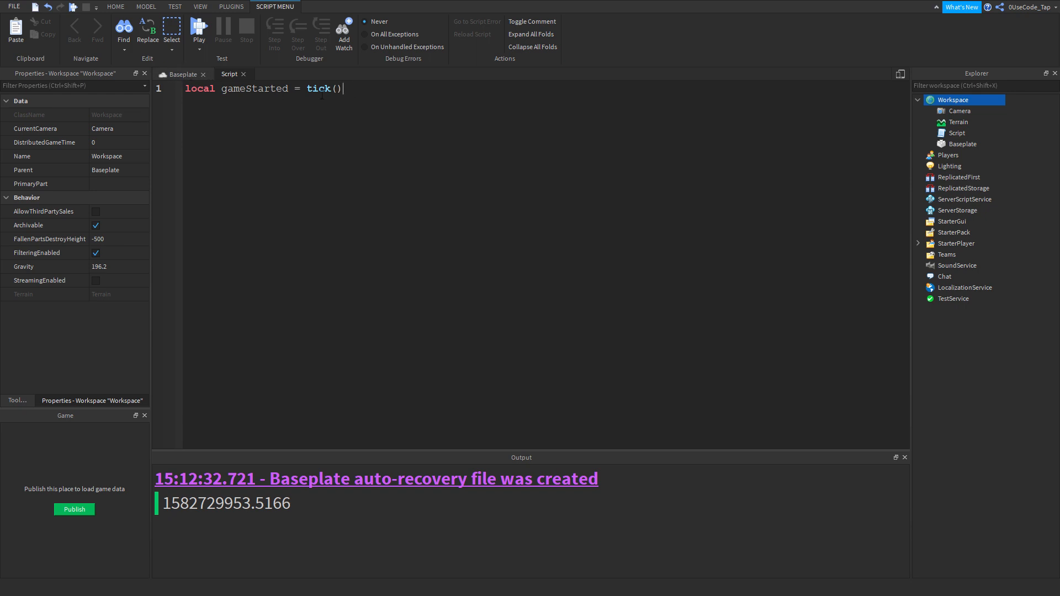
double_click(317, 88)
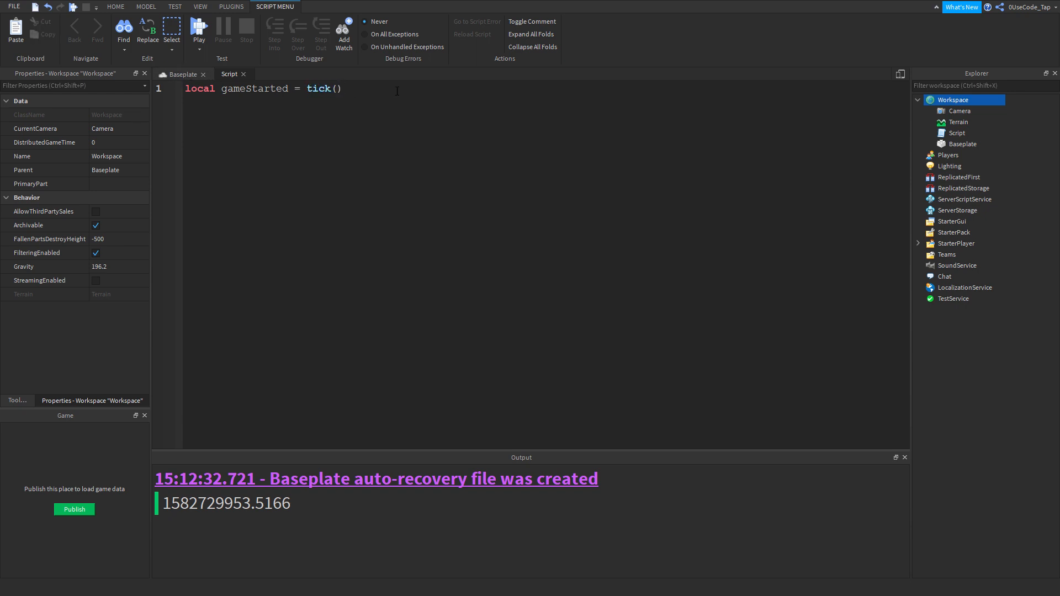
left_click(181, 75)
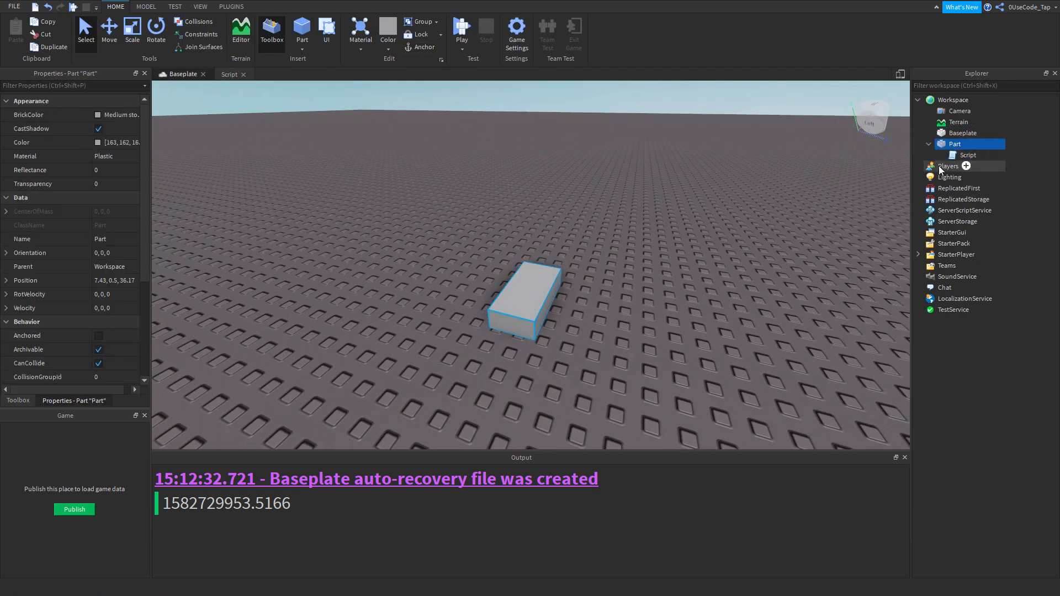
Step: Write a Part Touched handler that prints tick() minus gameStarted
left_click(929, 144)
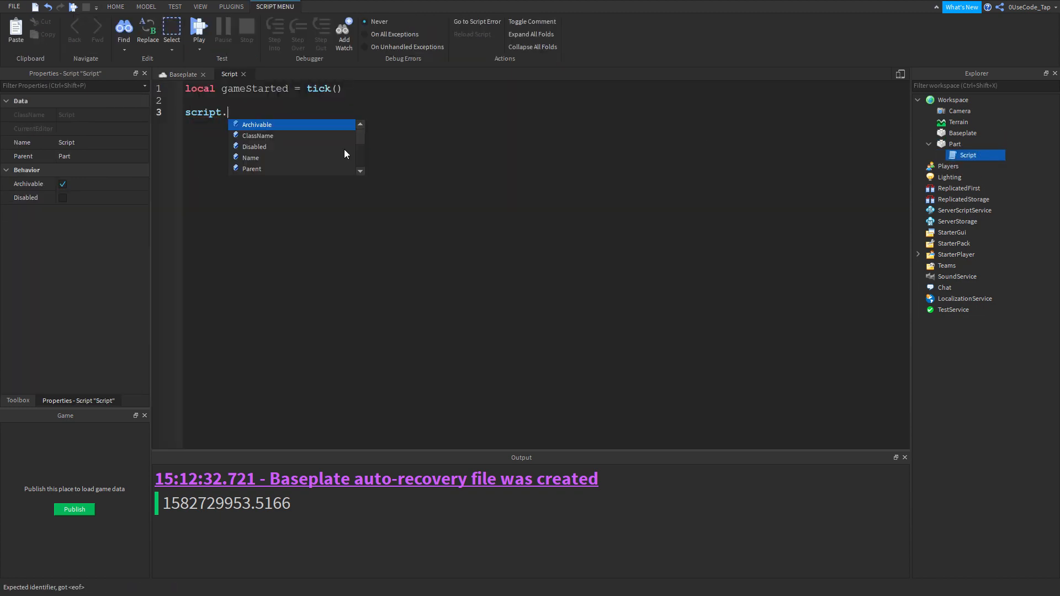
type("Parent.Touched:Connect()")
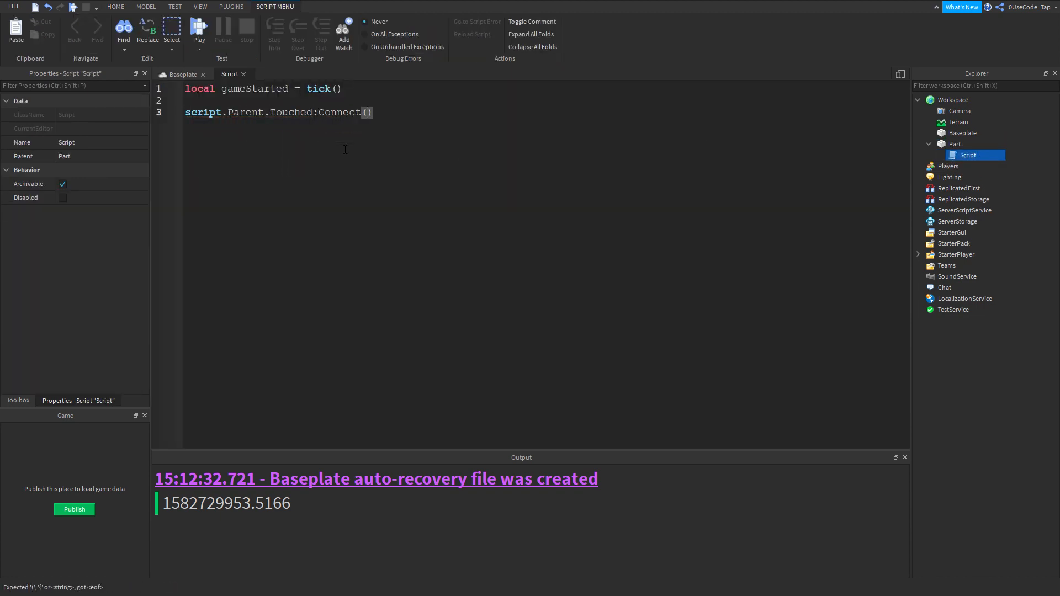
type("function(")
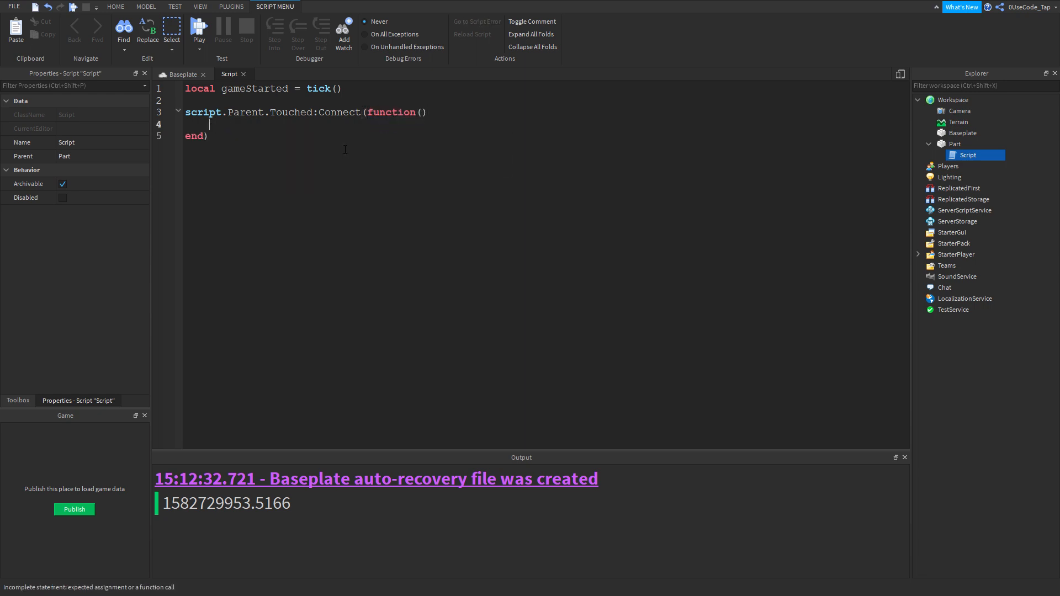
type("game")
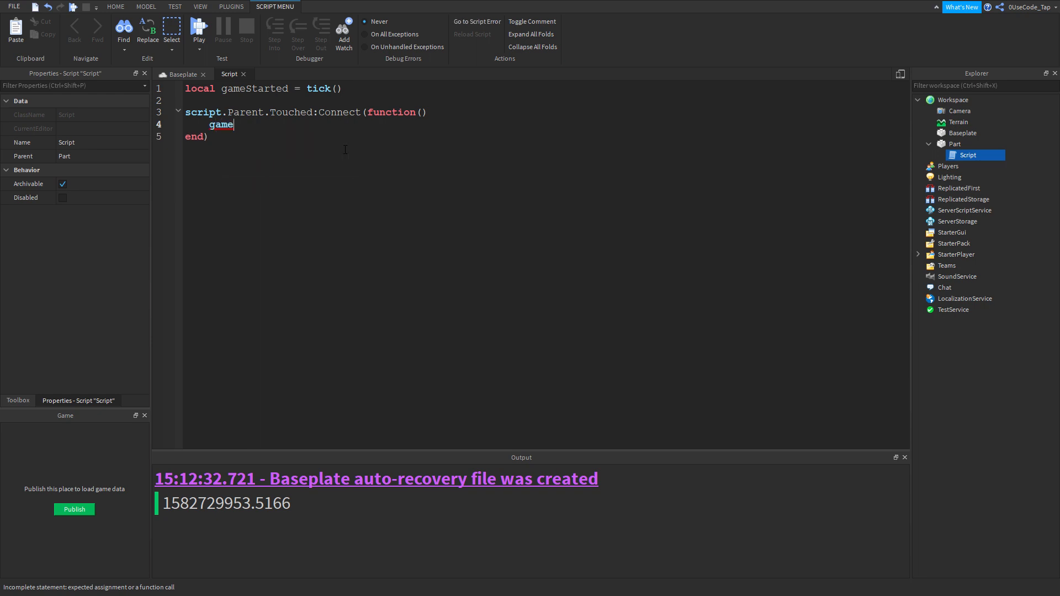
type("if")
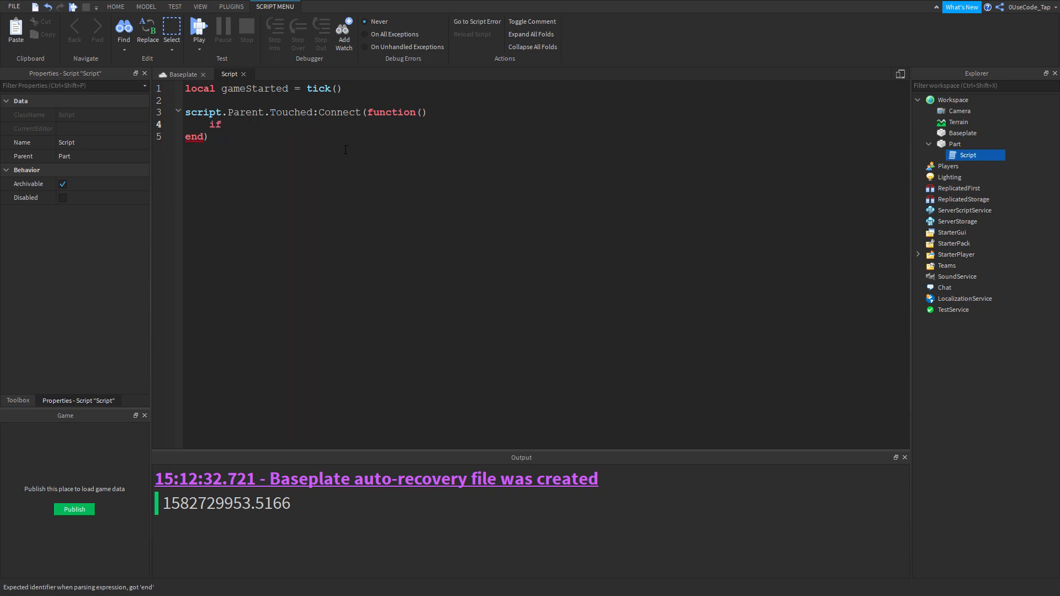
type("print")
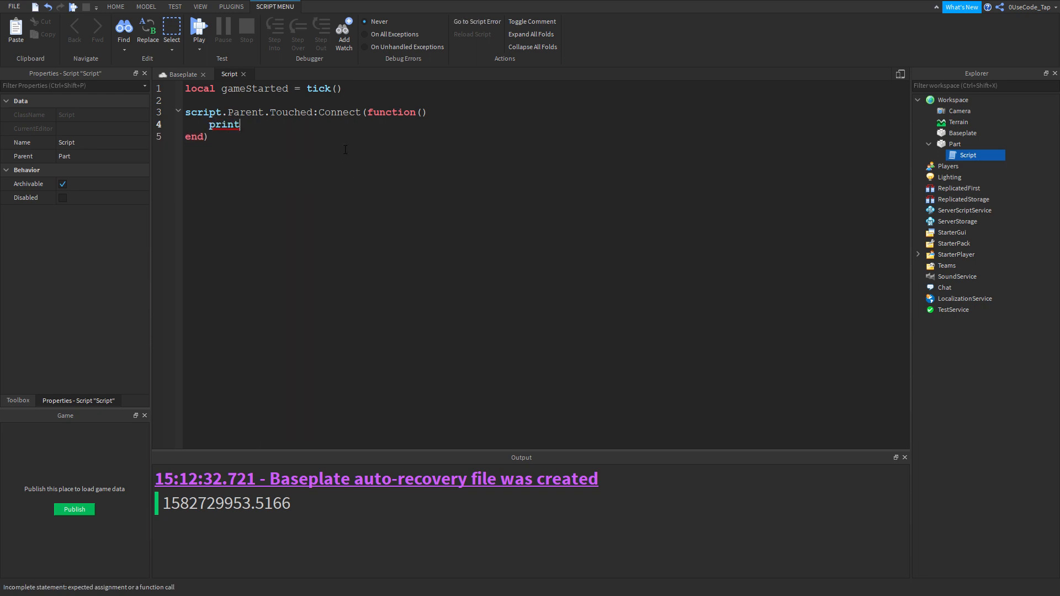
type("(tick(")
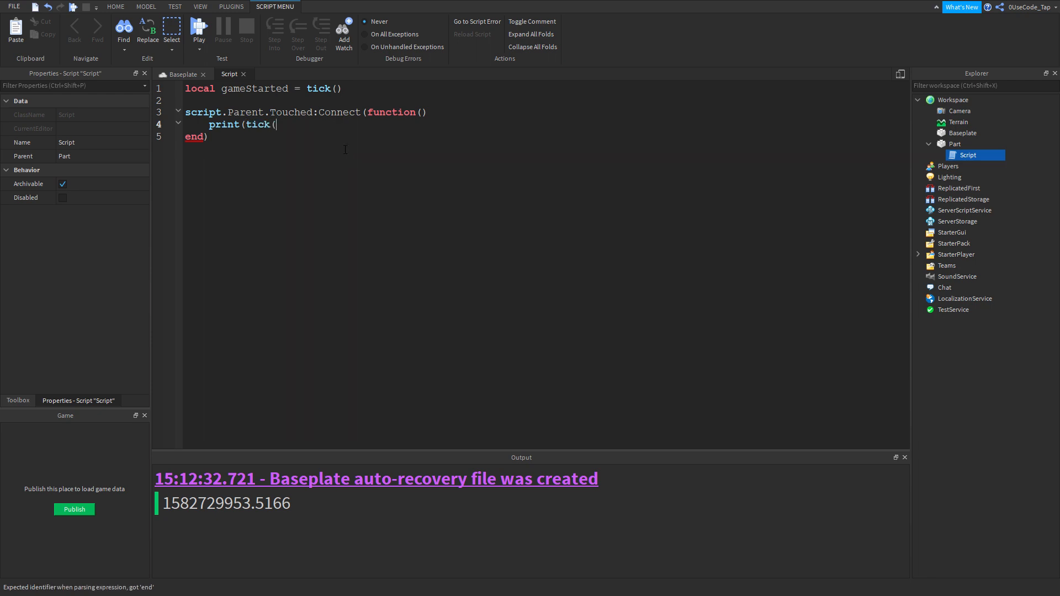
type(") - gameStarted")
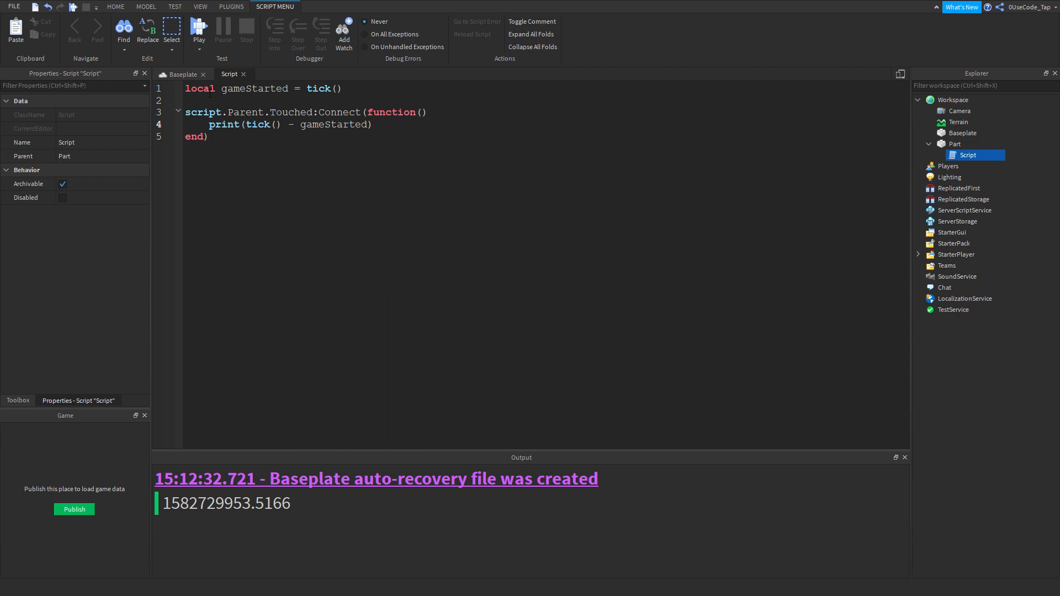
left_click(280, 154)
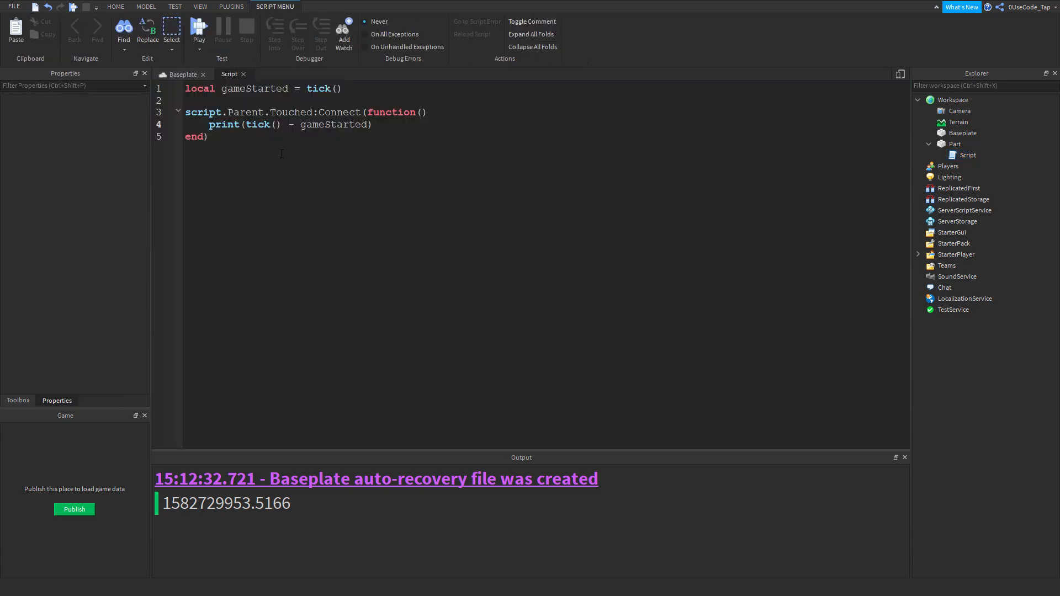
mouse_move(171, 46)
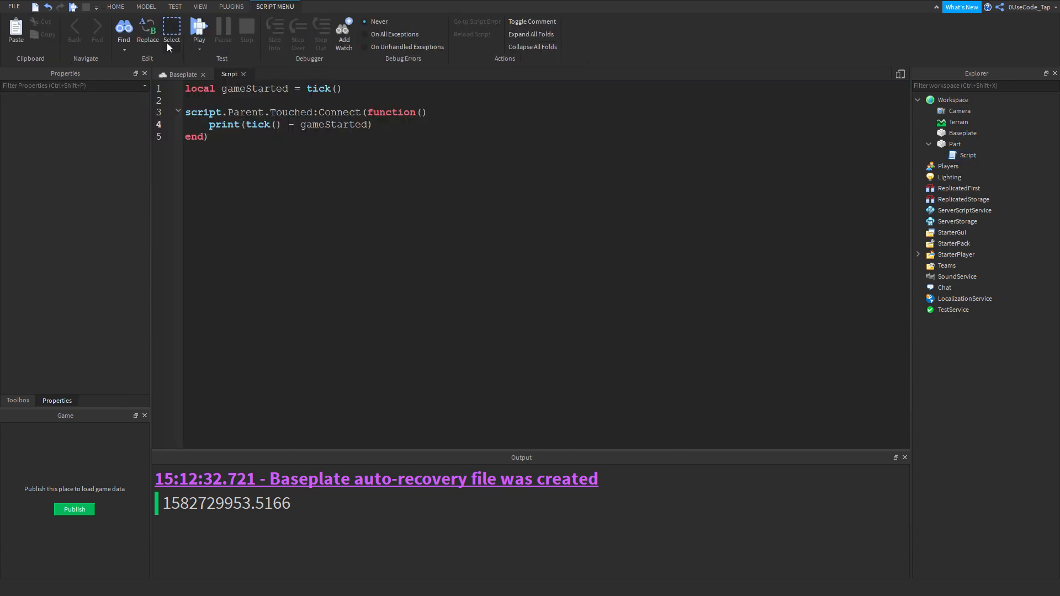
Step: Play-test, touch the part to log about 15 seconds, then stop and return to the script
left_click(115, 6)
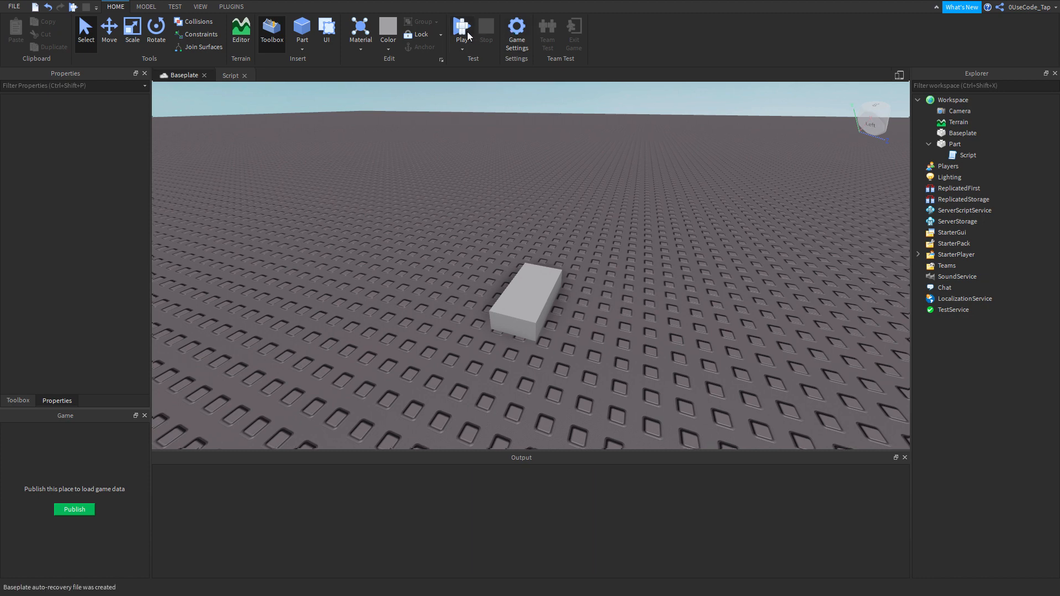
left_click(462, 26)
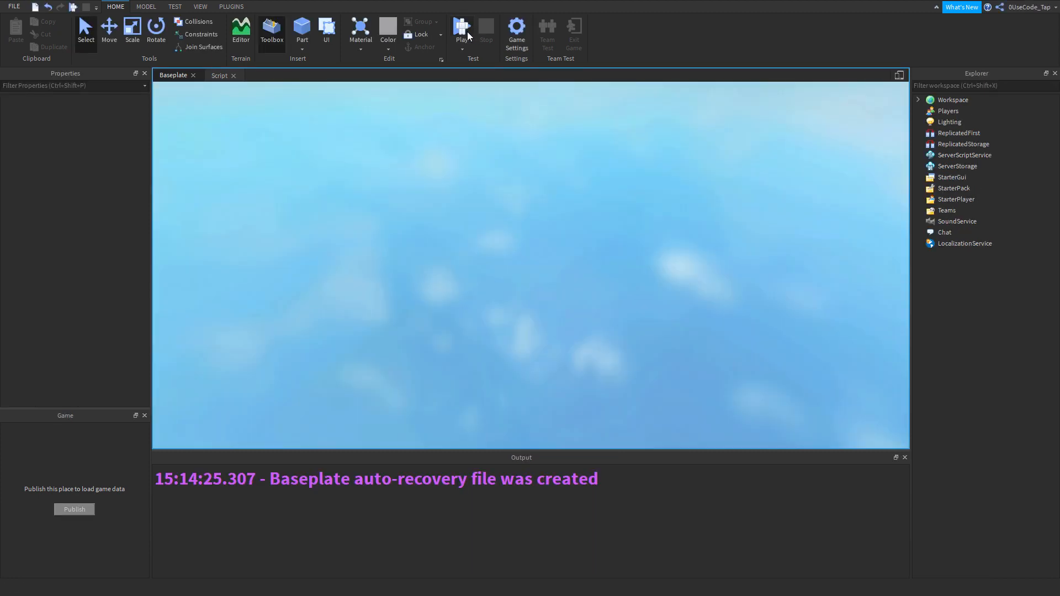
left_click(463, 30)
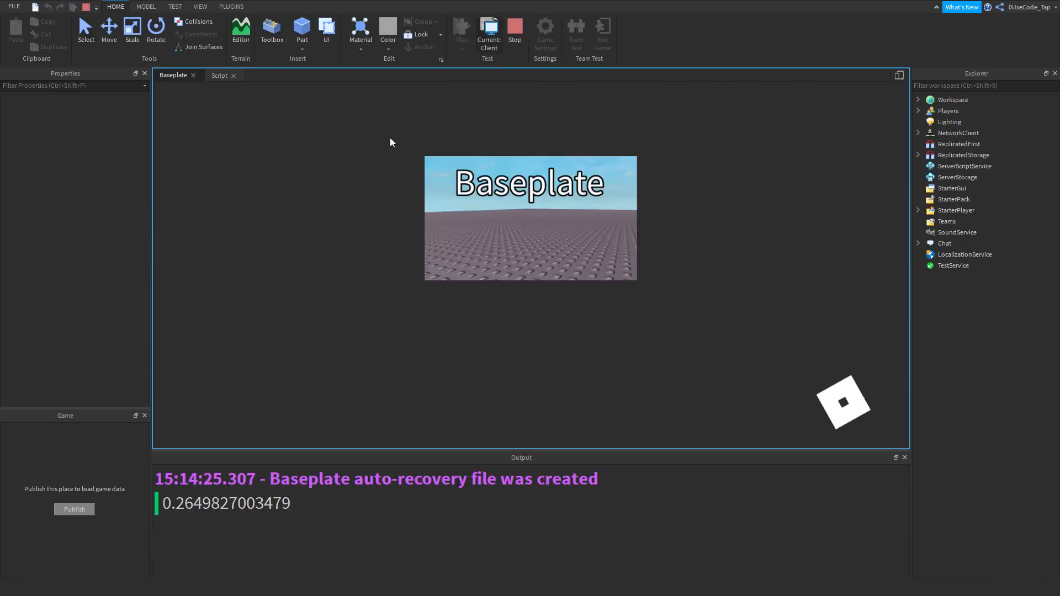
left_click(488, 27)
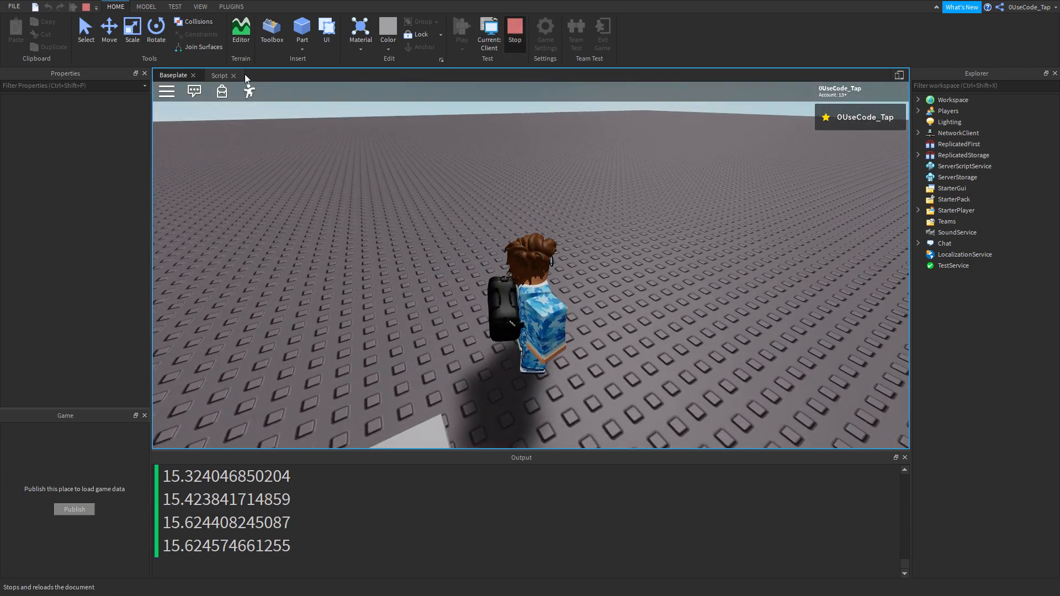
left_click(219, 75)
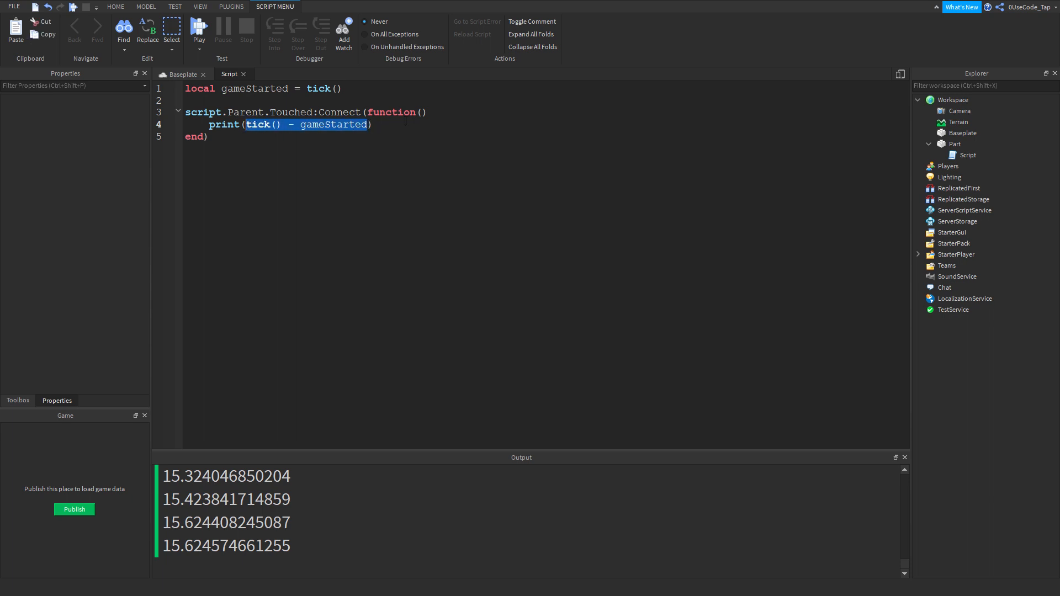
Step: Add an if tick() - gameStarted > 5 branch printing the longer-than-5-seconds message
type("local")
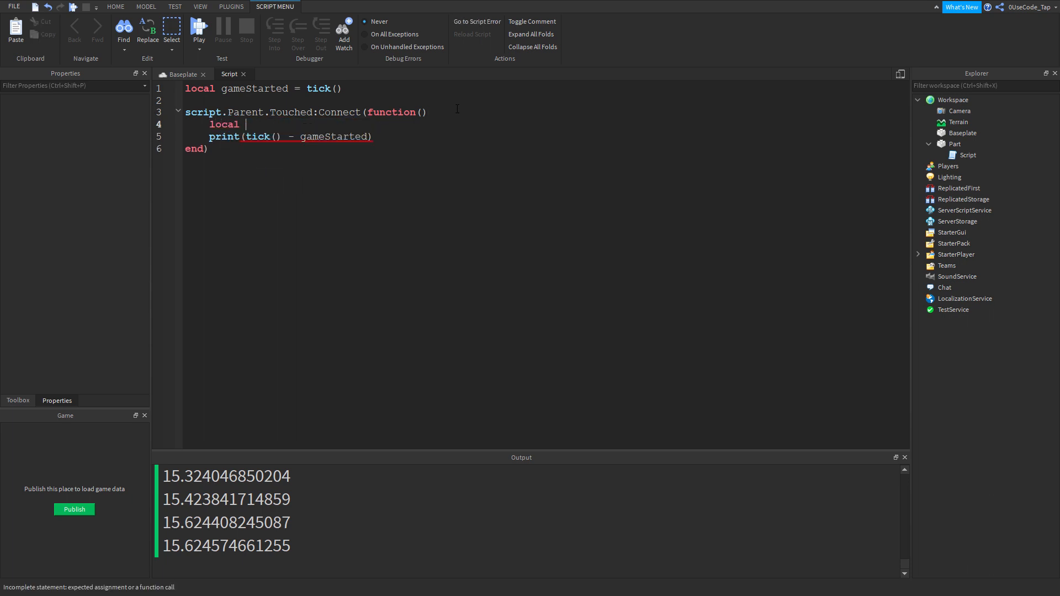
type("amountof")
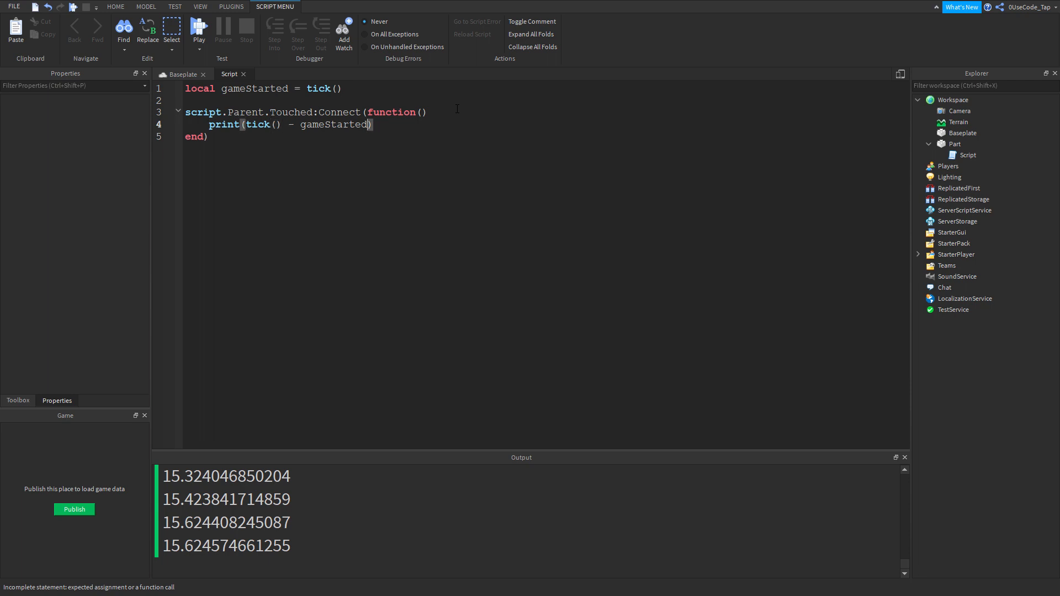
type("if")
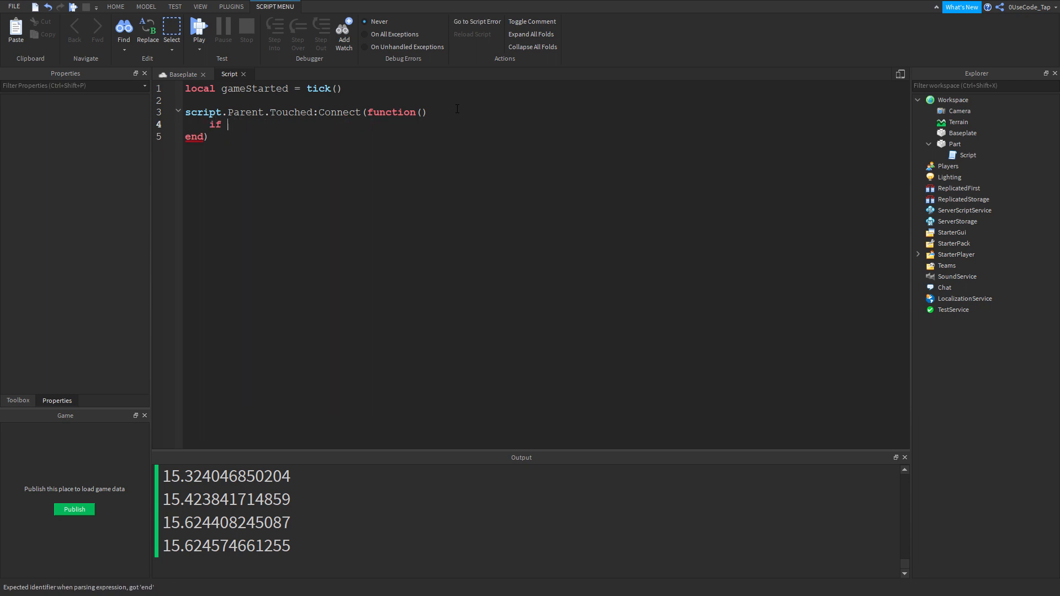
type("gtick() - gameStarted")
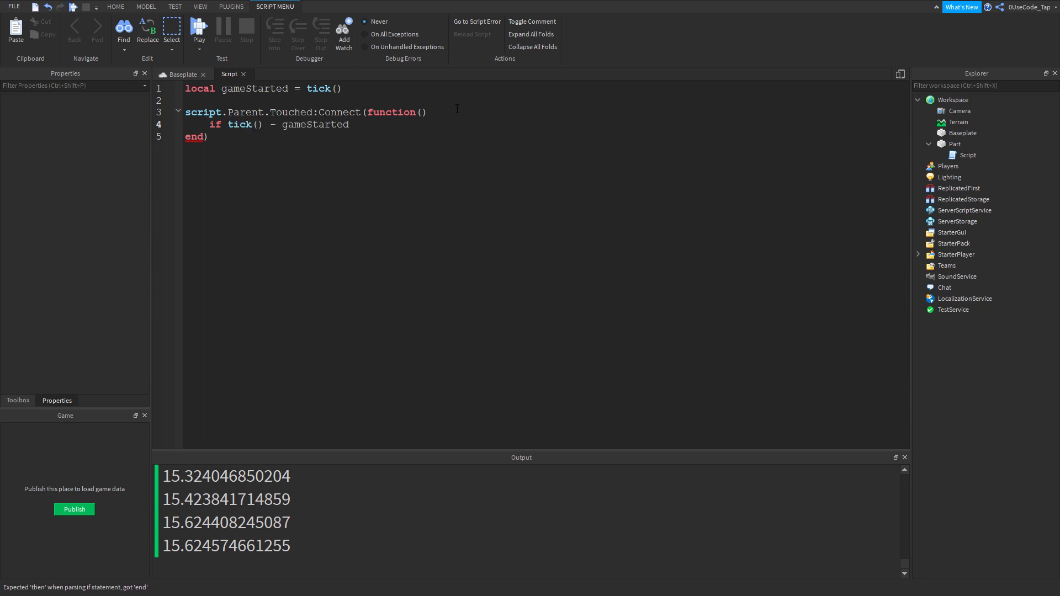
type("> 5")
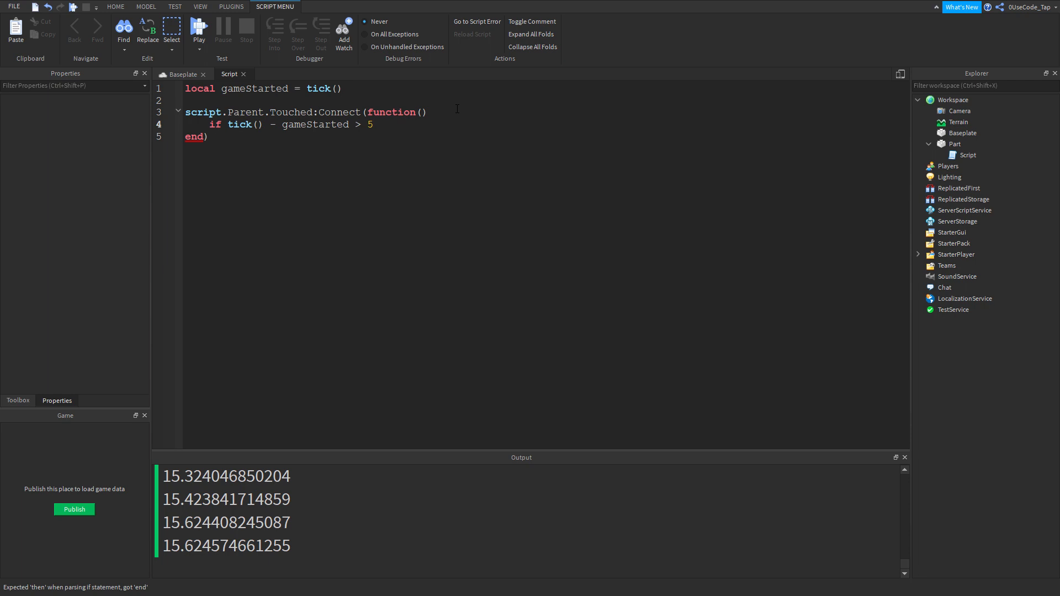
type("then")
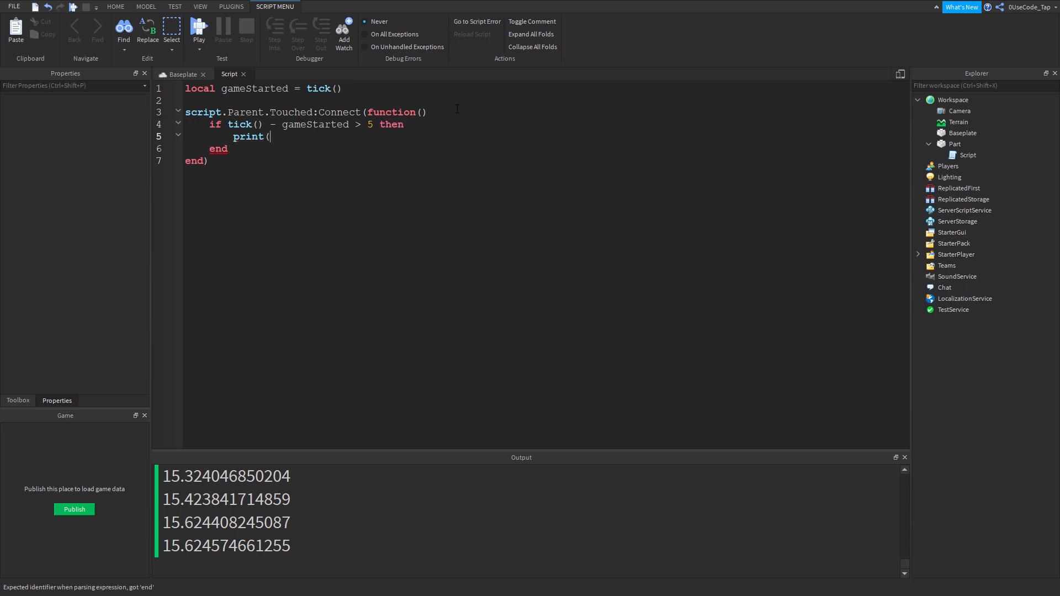
type("\"T")
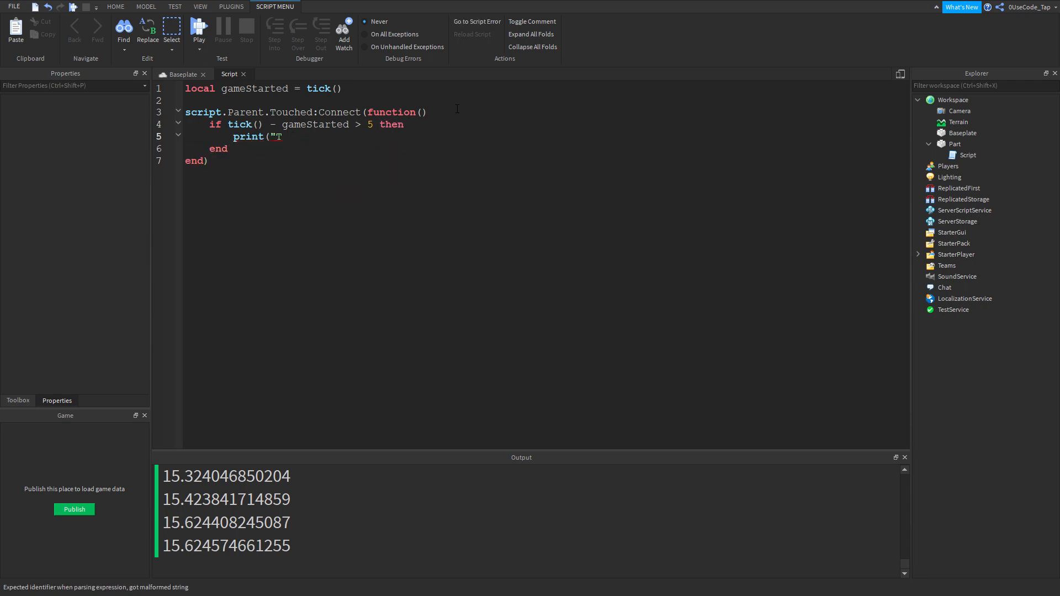
type("he game has been running for longer than")
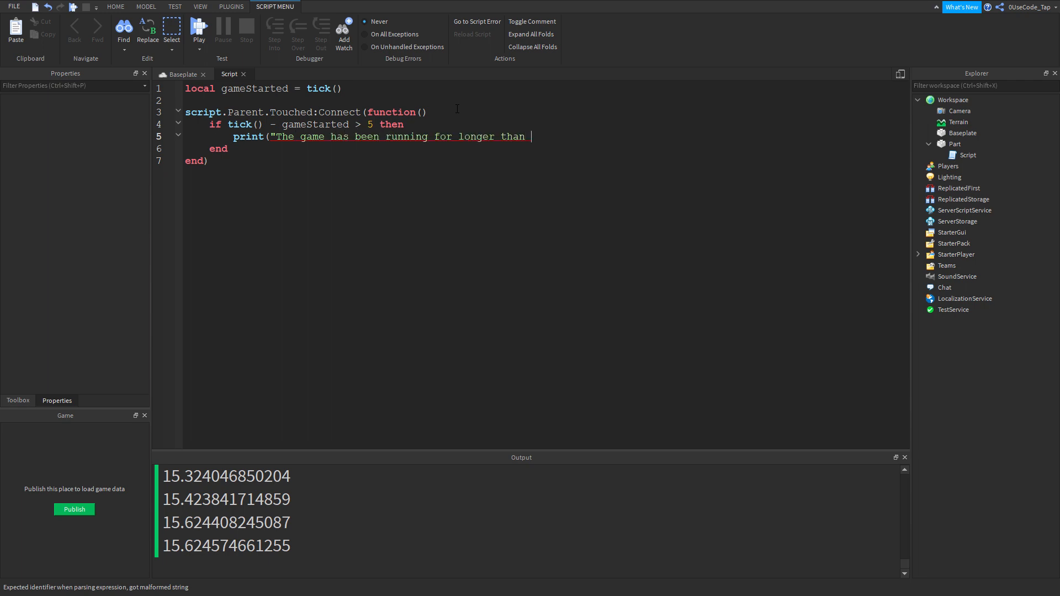
type("5 seconds\")")
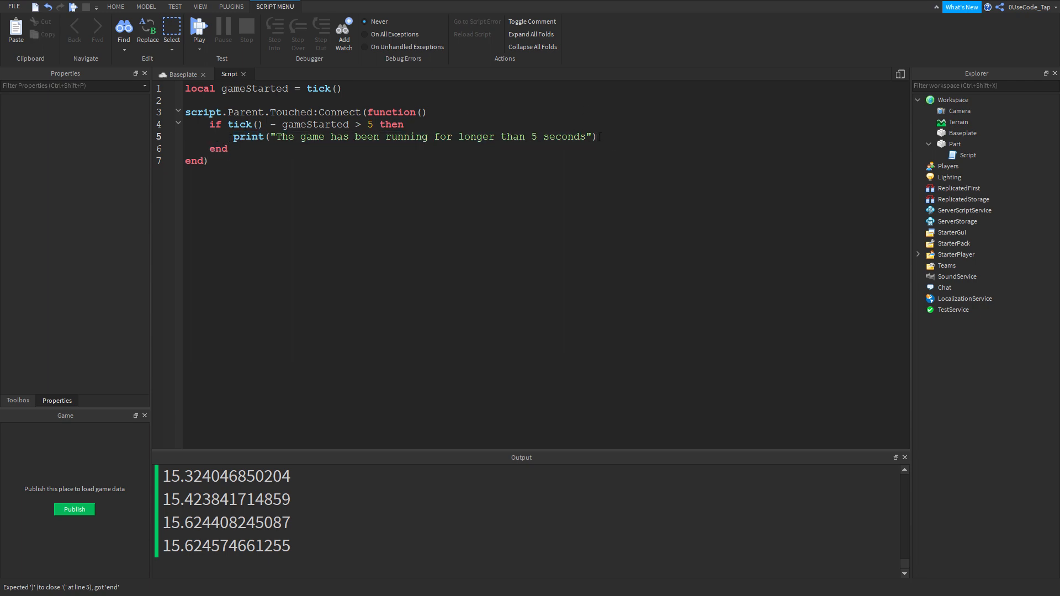
Step: Add an else branch printing 'The game has been running for less than 5 seconds'
triple_click(415, 136)
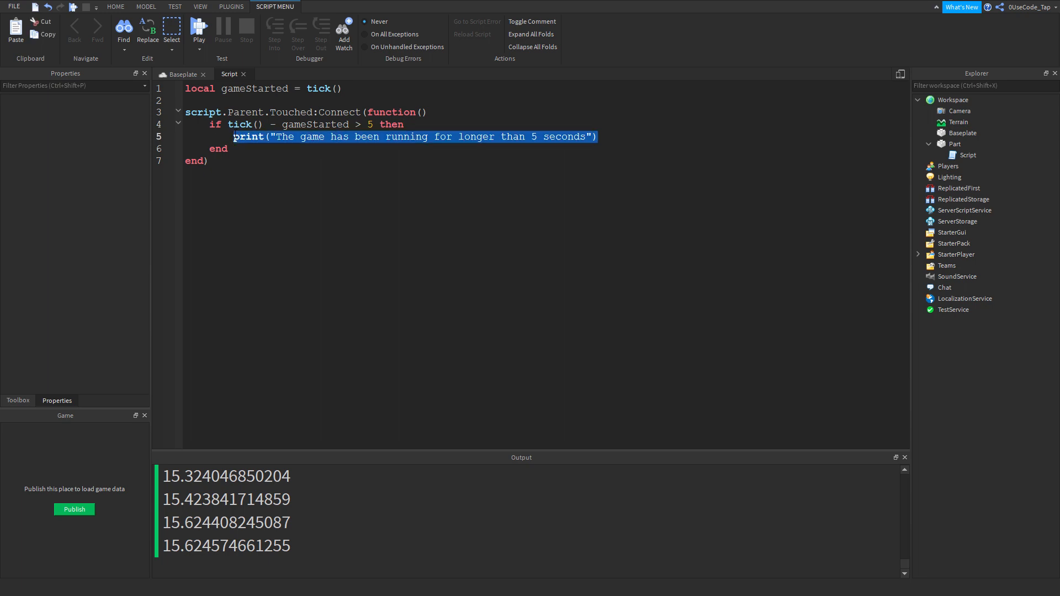
type("else")
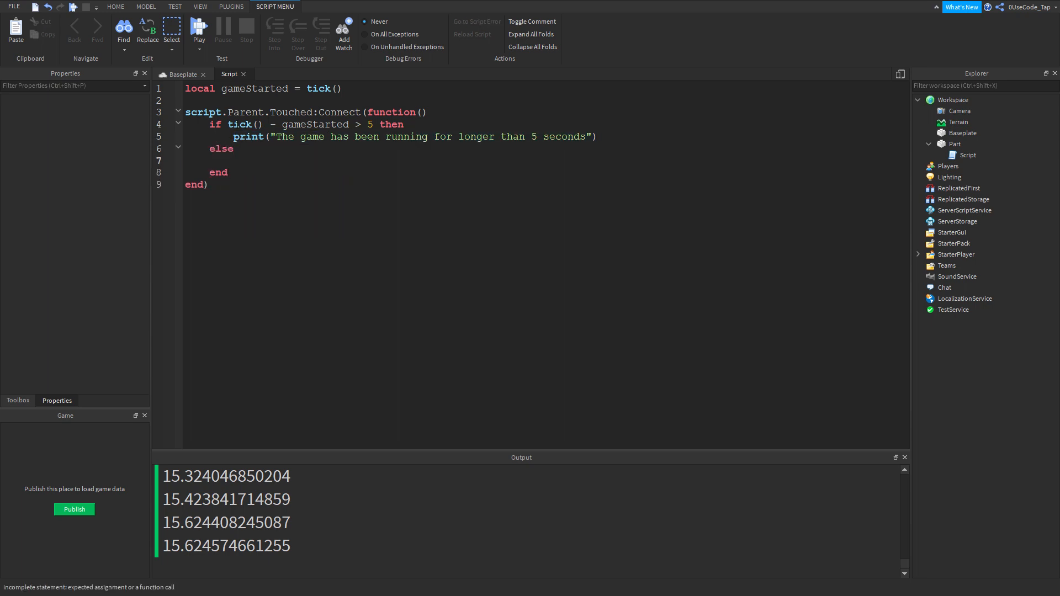
type("print(\"The game has been running for longer than 5 seconds\")")
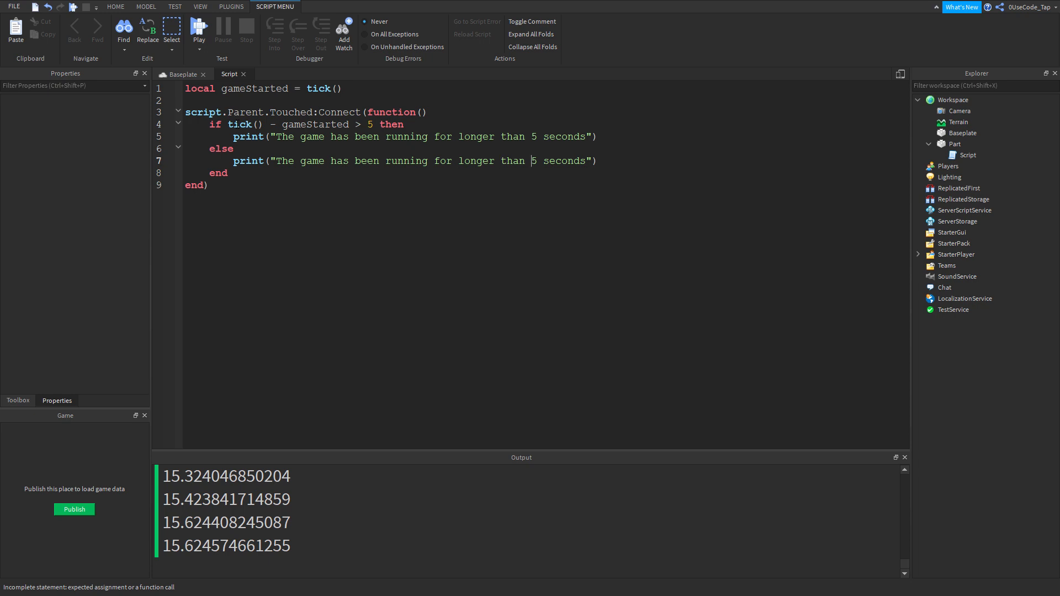
type("less")
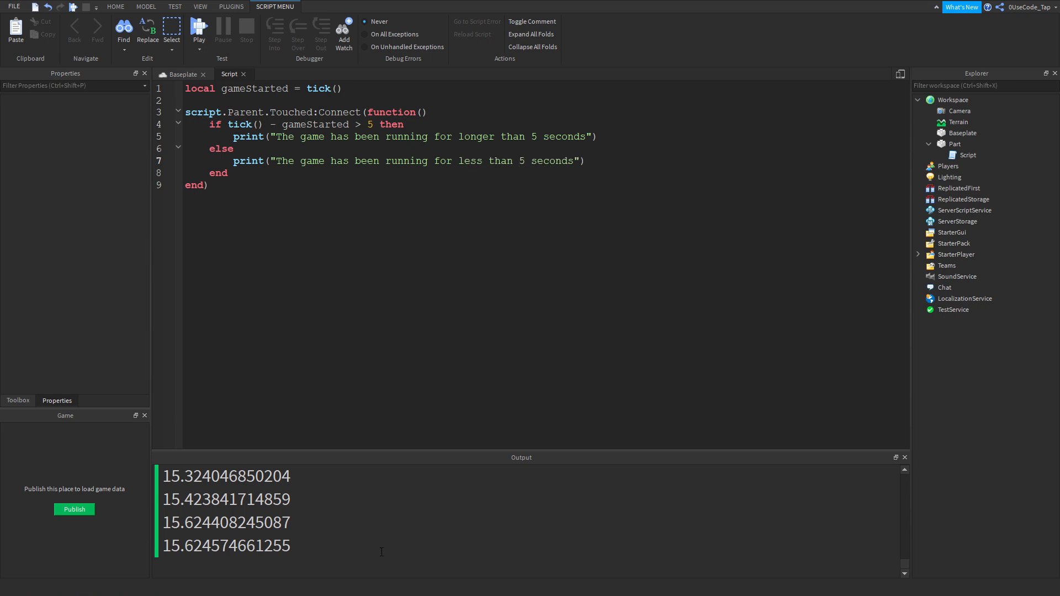
Step: Run a playtest and touch the part, logging 'less than' then repeated 'longer than 5 seconds'
left_click(199, 30)
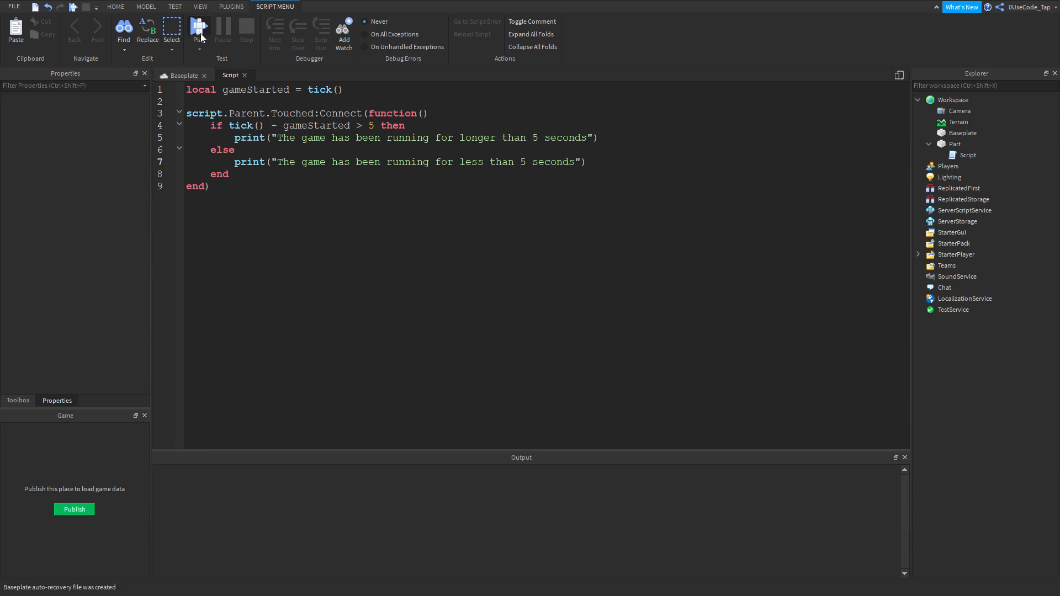
left_click(198, 30)
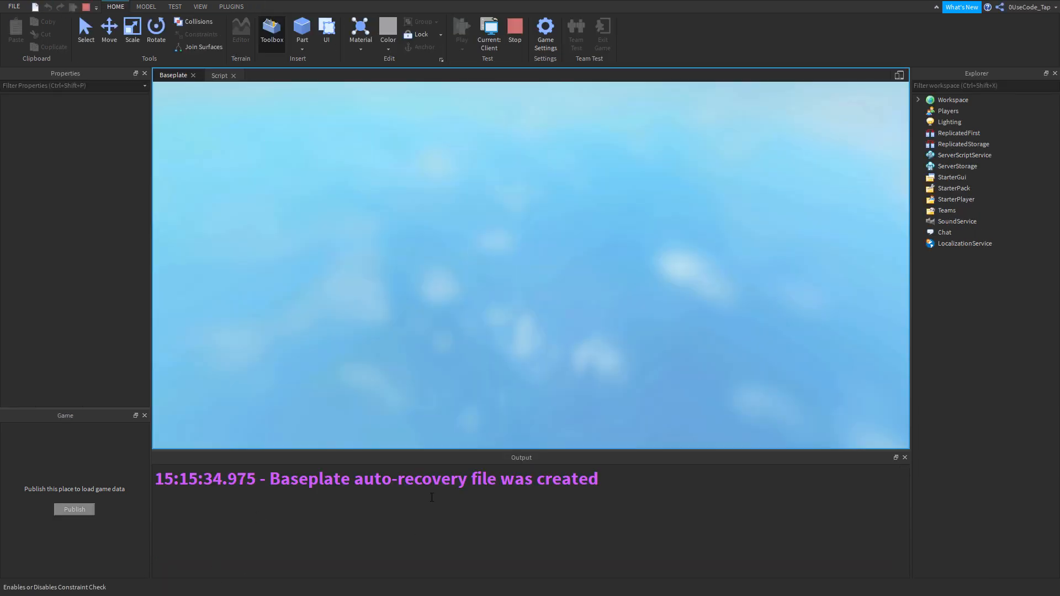
left_click(462, 31)
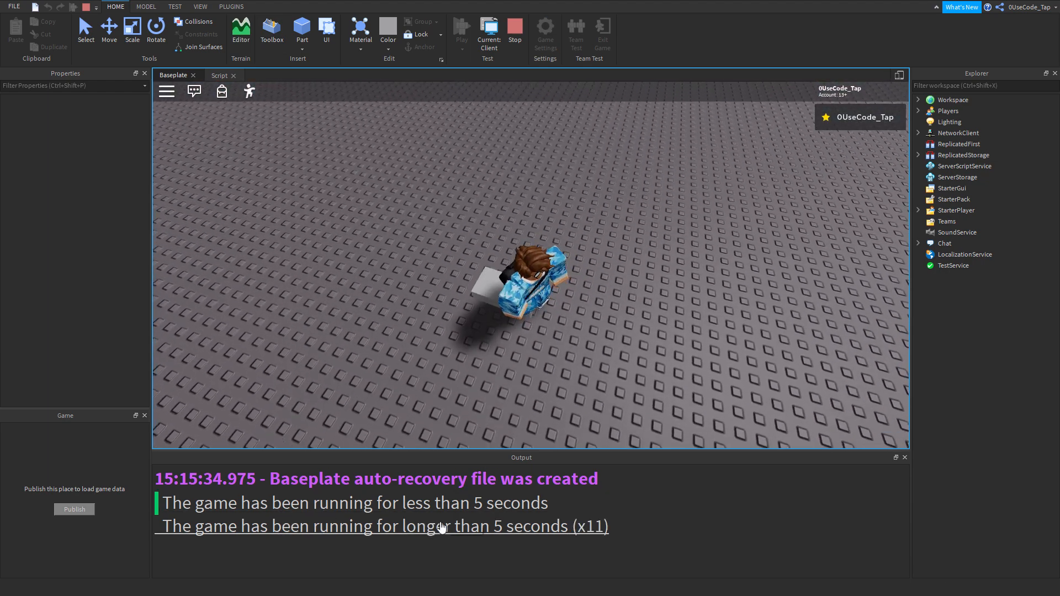
left_click(514, 30)
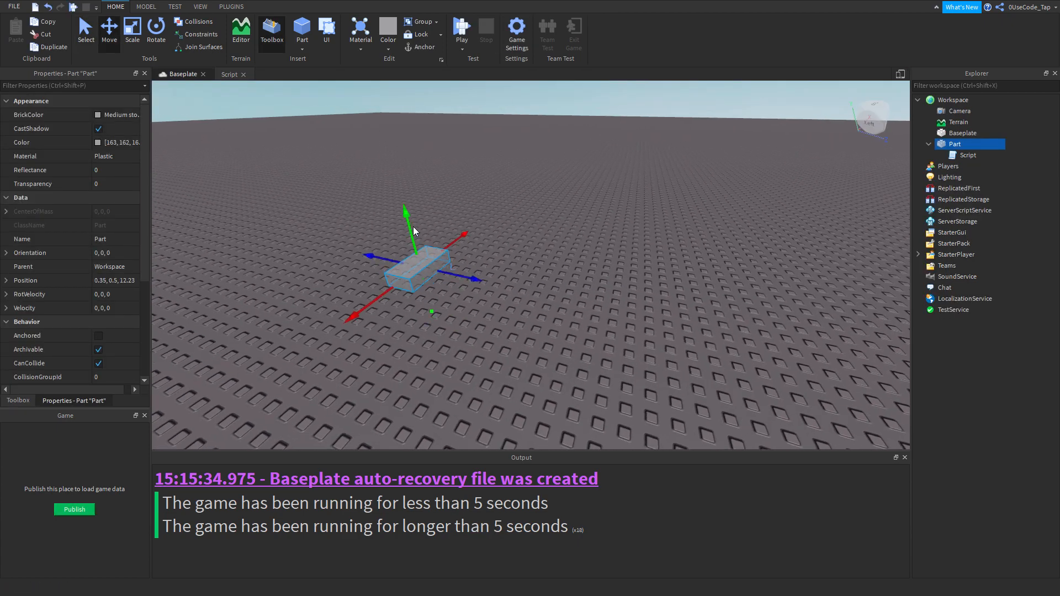
Step: Deselect the part and launch another playtest of the baseplate game
left_click(462, 29)
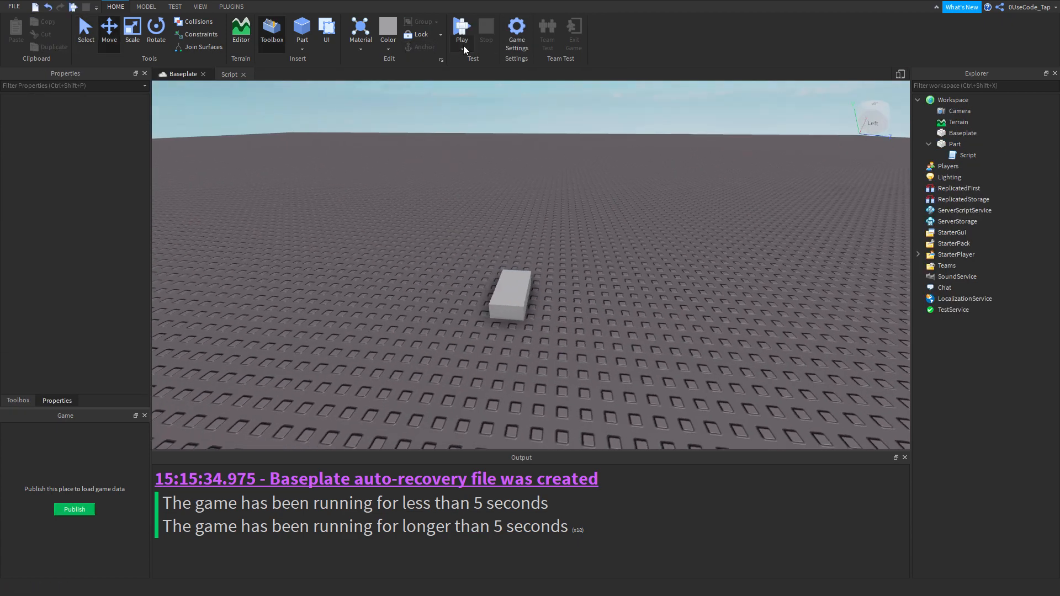
left_click(462, 30)
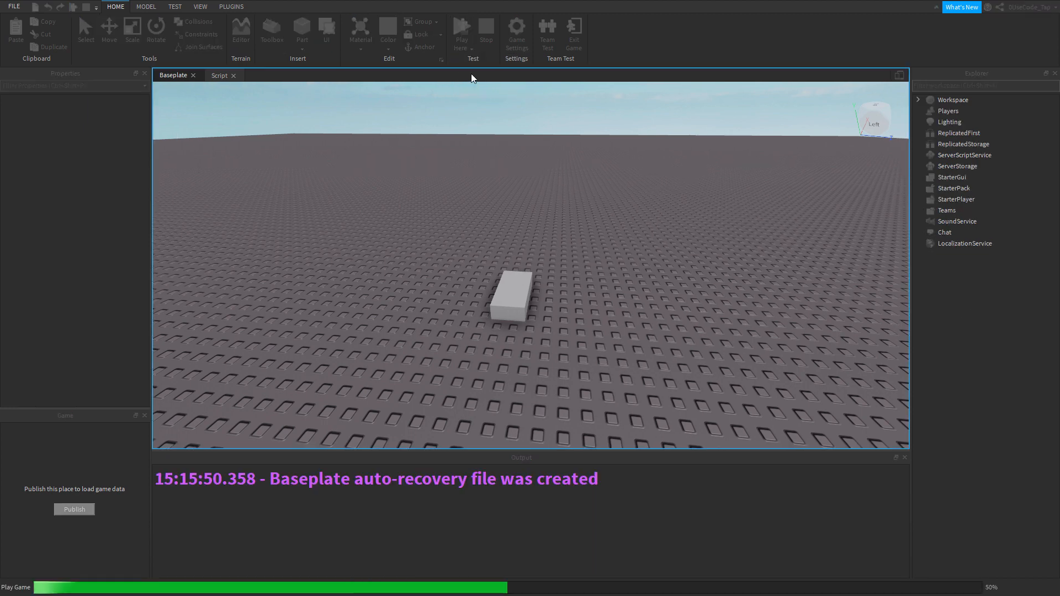
left_click(462, 34)
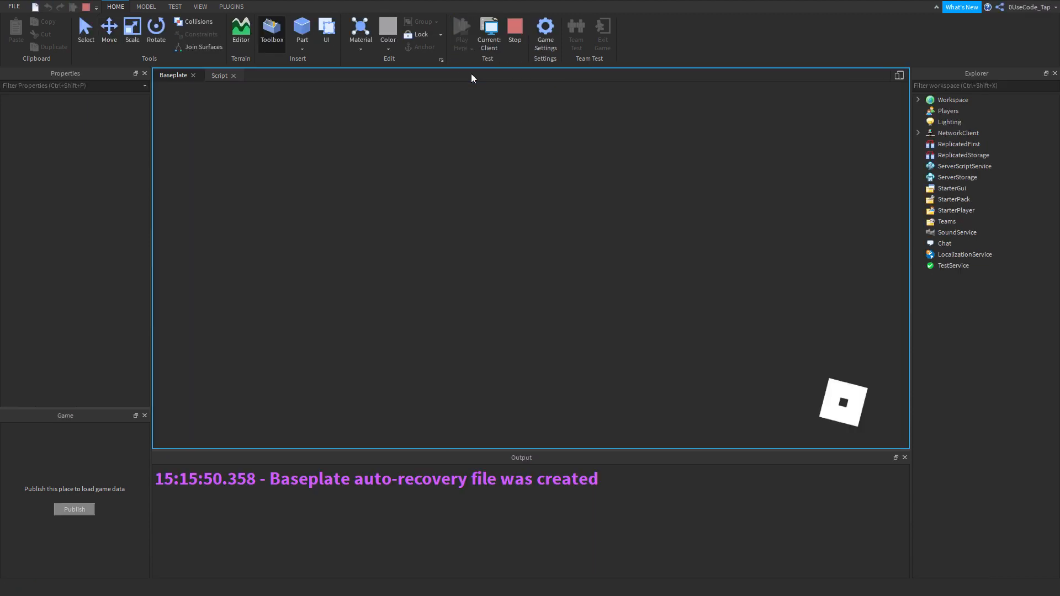
left_click(461, 29)
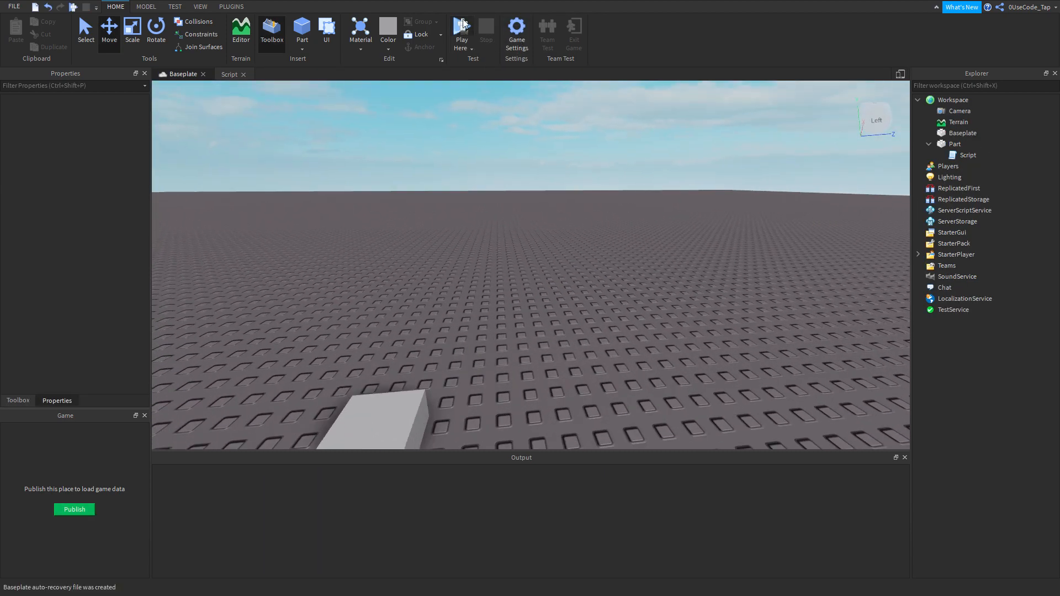
Step: Play-test and touch the part to repeat both 5-second messages, then reload with Play
left_click(461, 27)
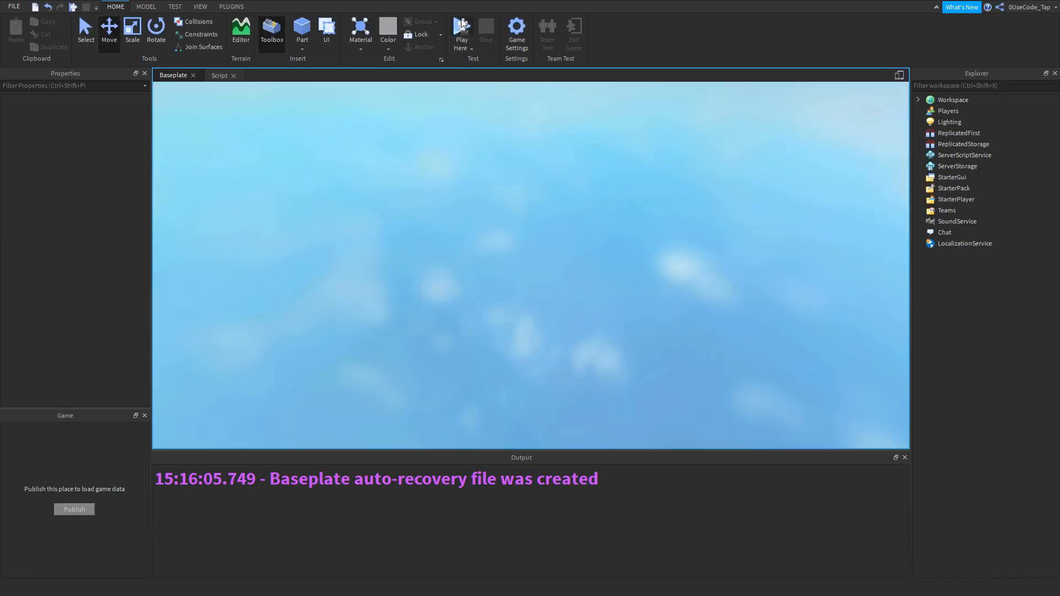
left_click(462, 27)
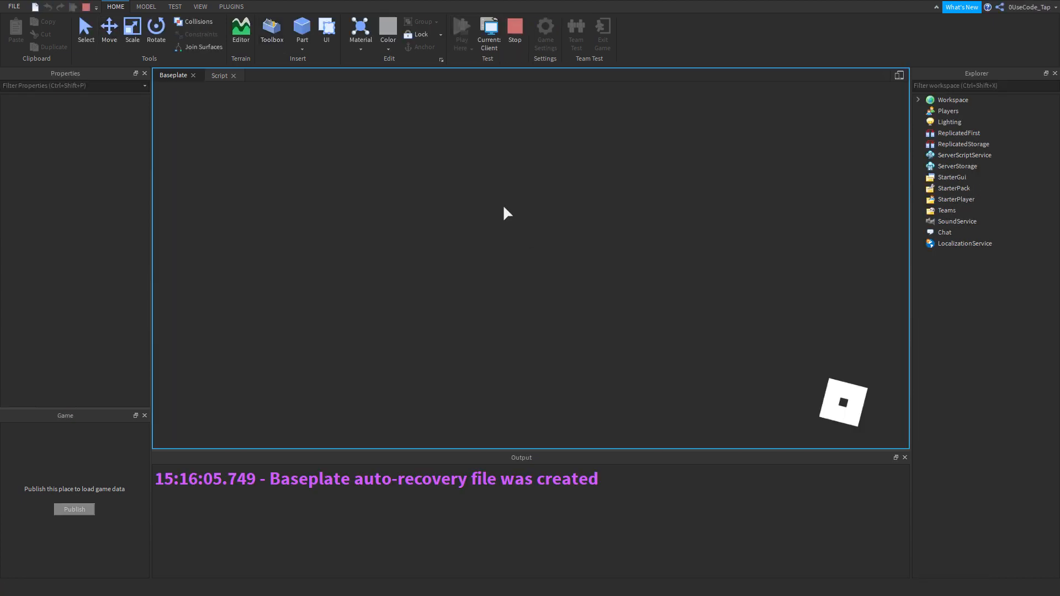
left_click(488, 28)
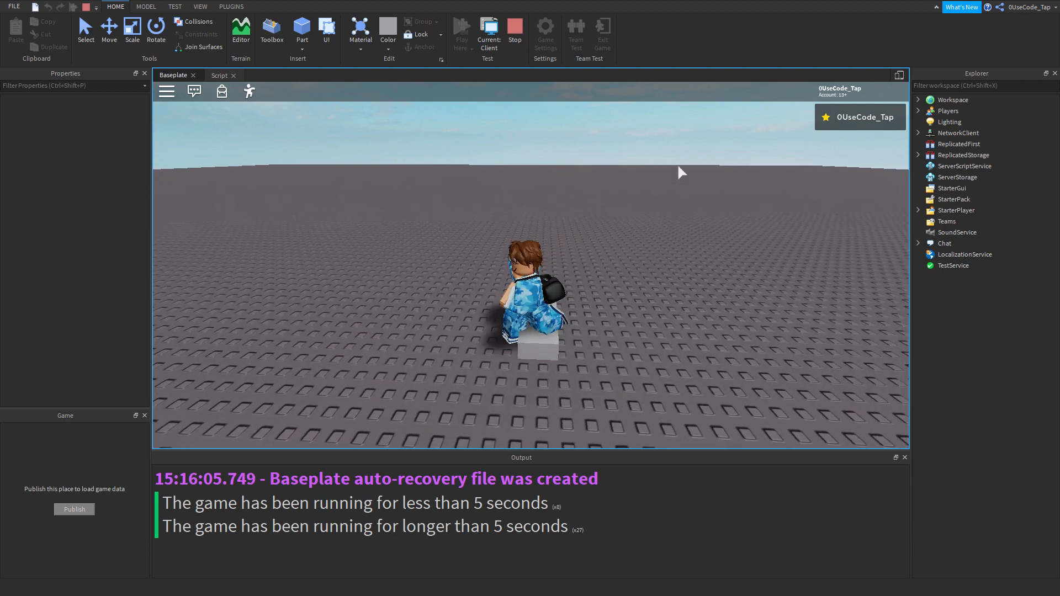
left_click(514, 32)
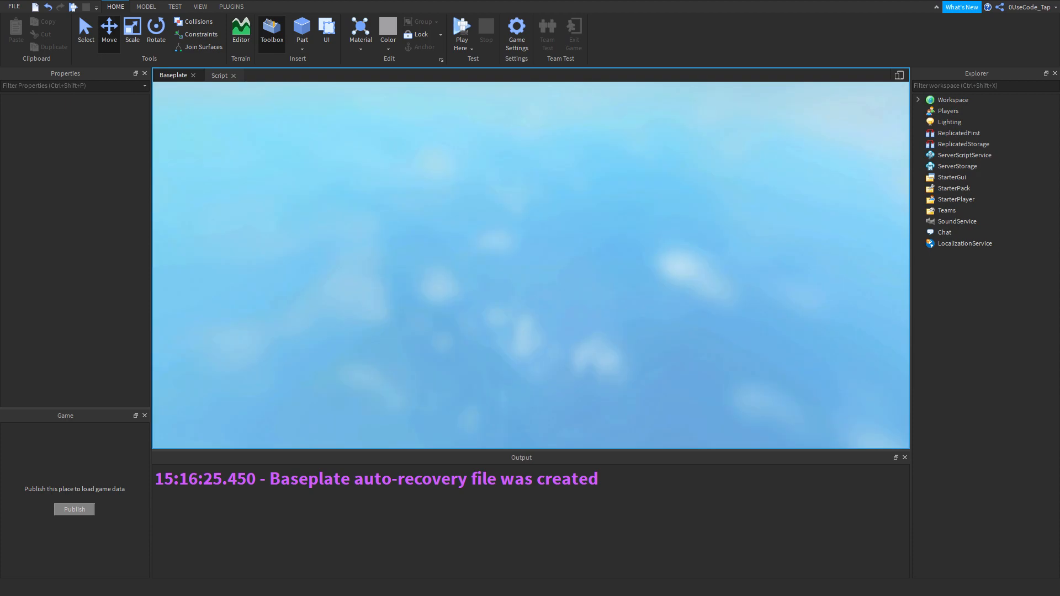
left_click(462, 31)
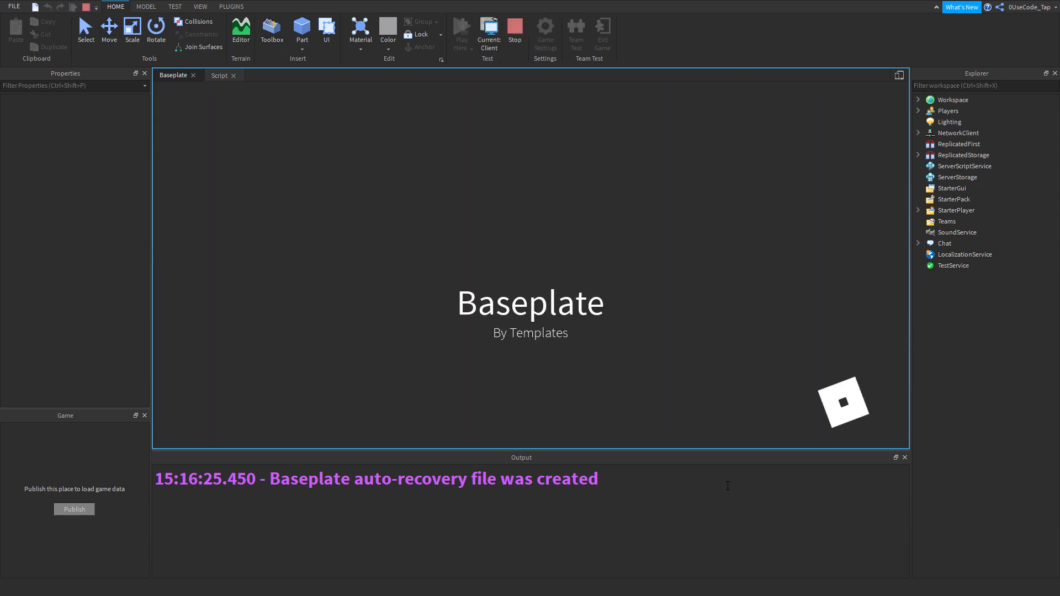